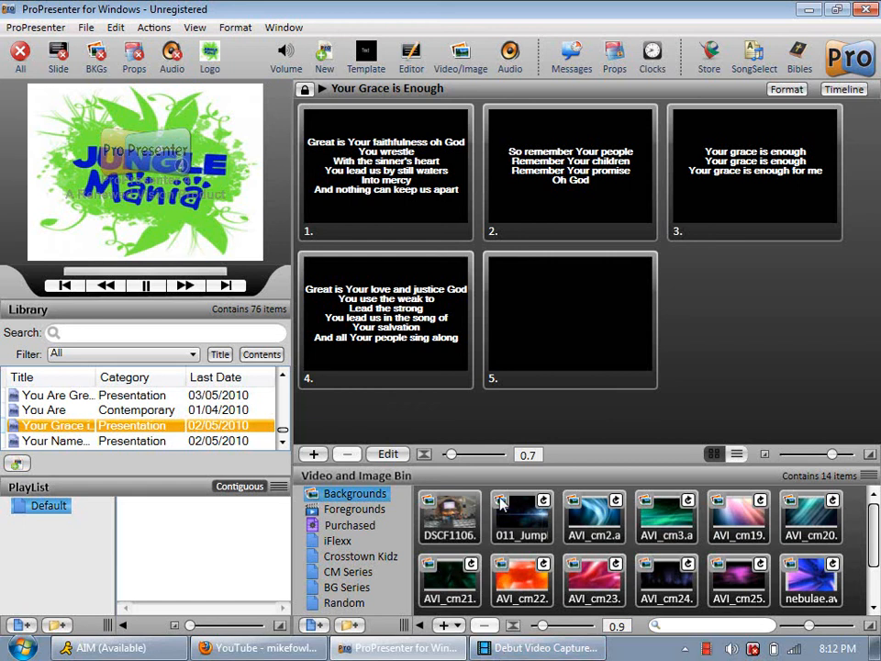
{"action": "mouse_move", "coordinate": [511, 516]}
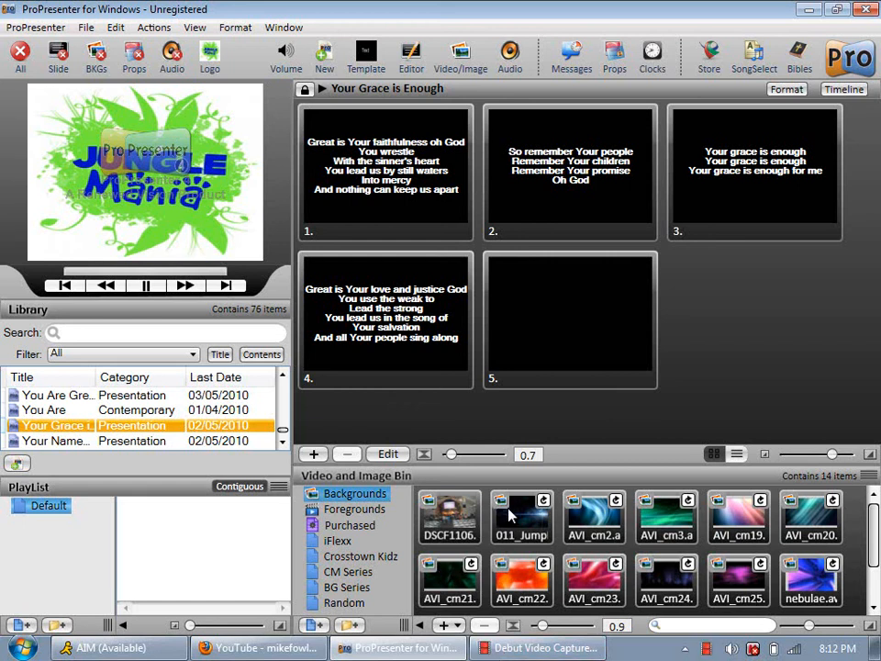
{"action": "mouse_move", "coordinate": [452, 257]}
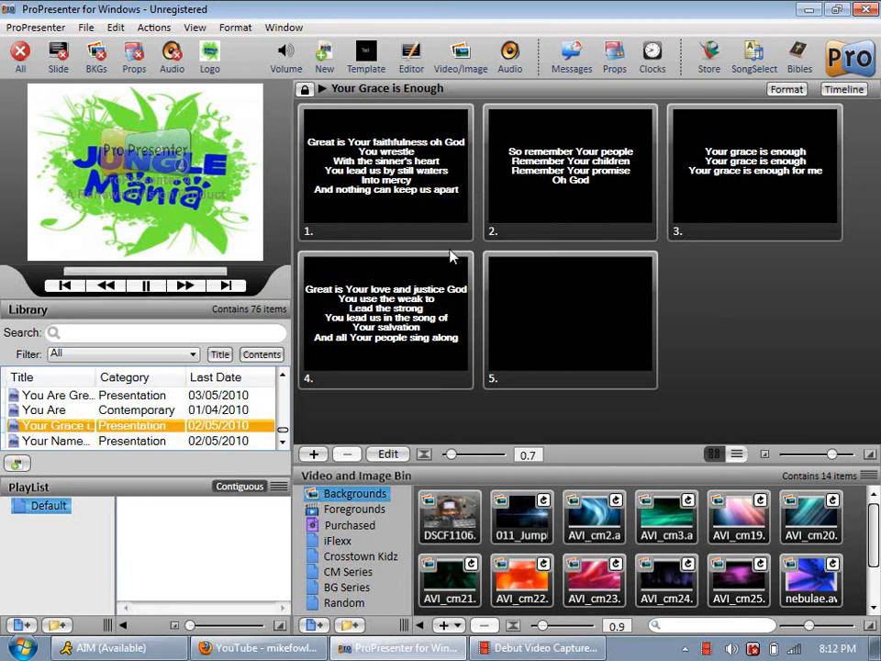
{"action": "mouse_move", "coordinate": [448, 263]}
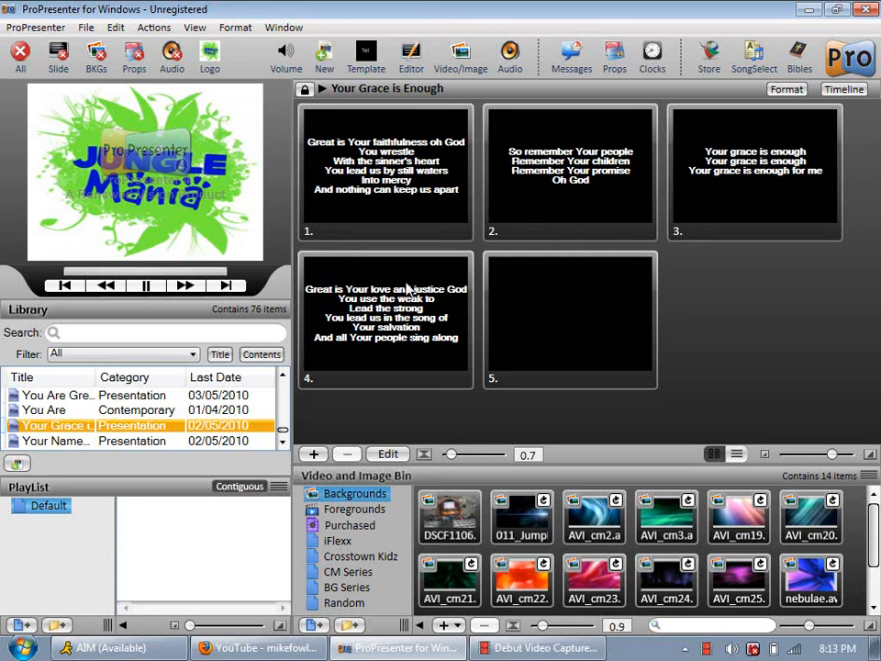
{"action": "mouse_move", "coordinate": [419, 297]}
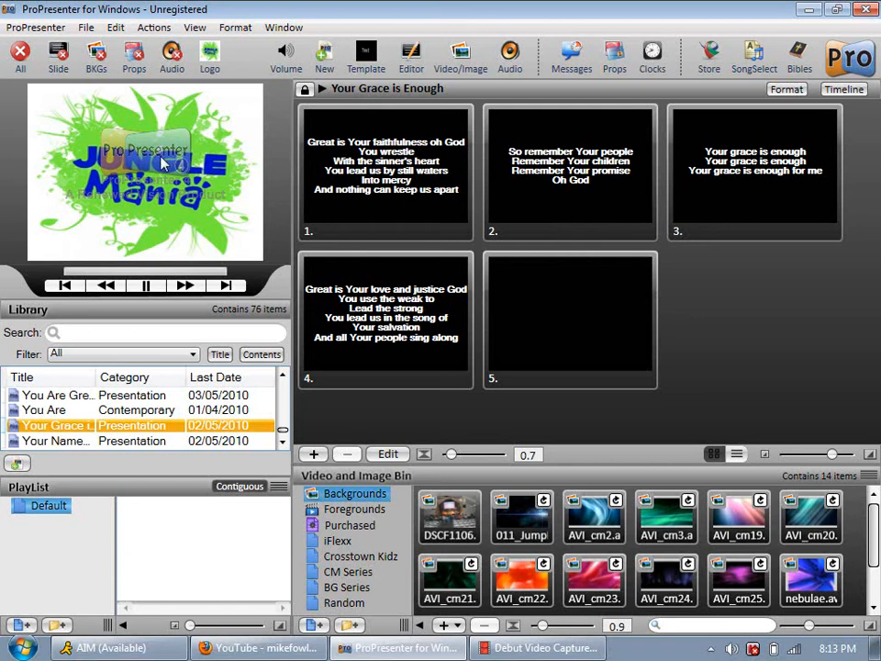
{"action": "mouse_move", "coordinate": [85, 235]}
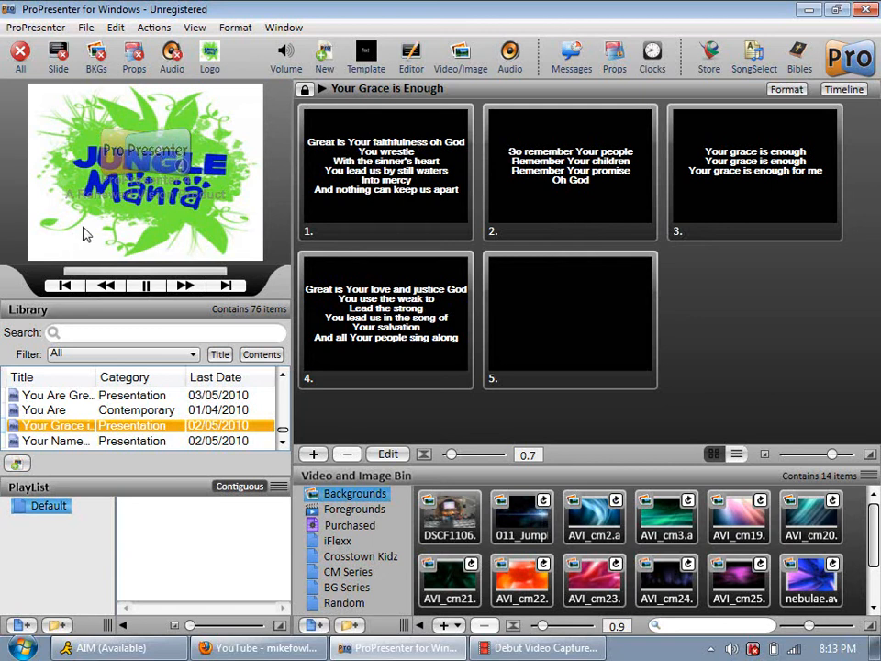
{"action": "mouse_move", "coordinate": [88, 202]}
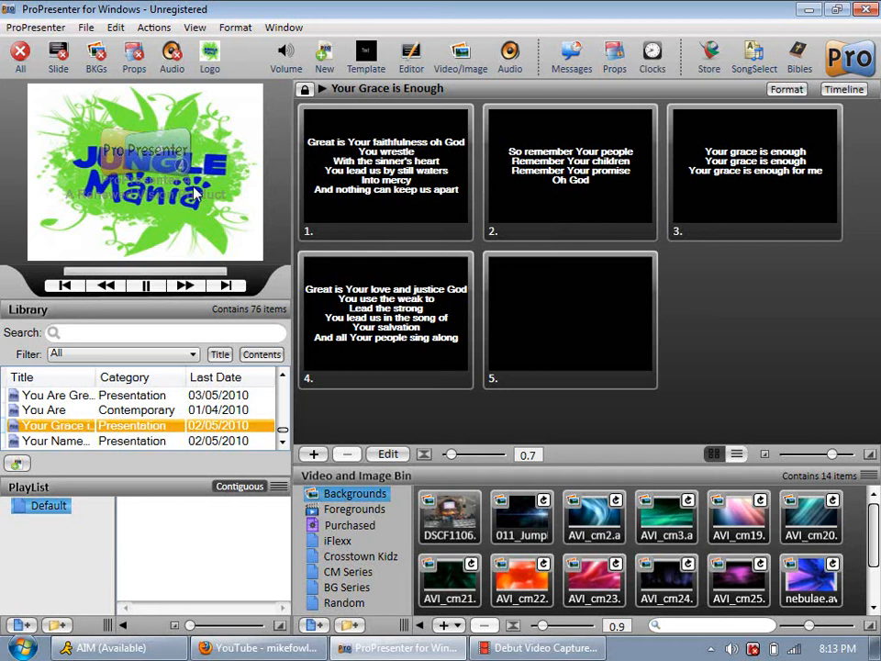
{"action": "mouse_move", "coordinate": [103, 190]}
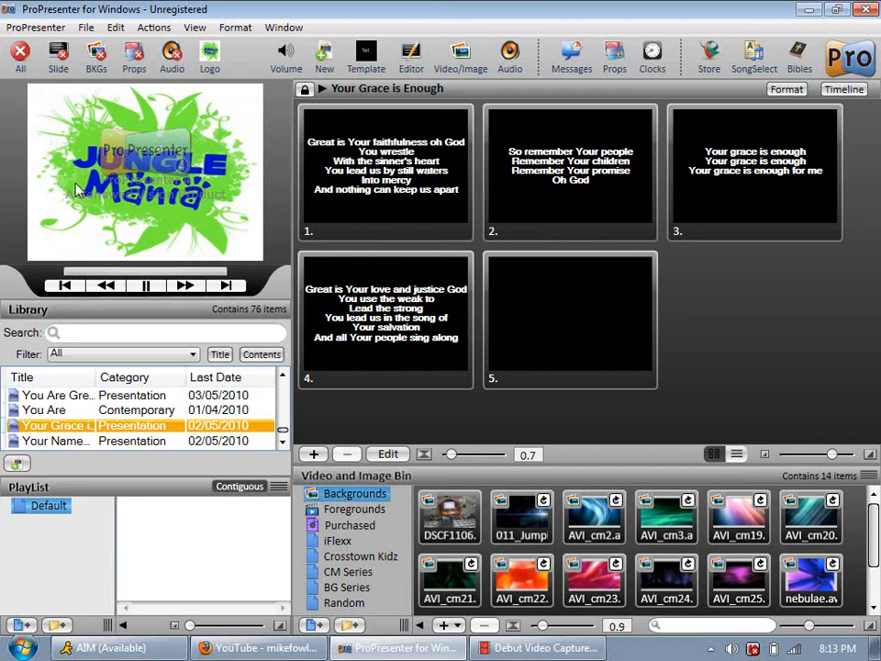
Minimize ProPresenter so the desktop icons and buddy list are visible.
{"action": "left_click", "coordinate": [92, 57]}
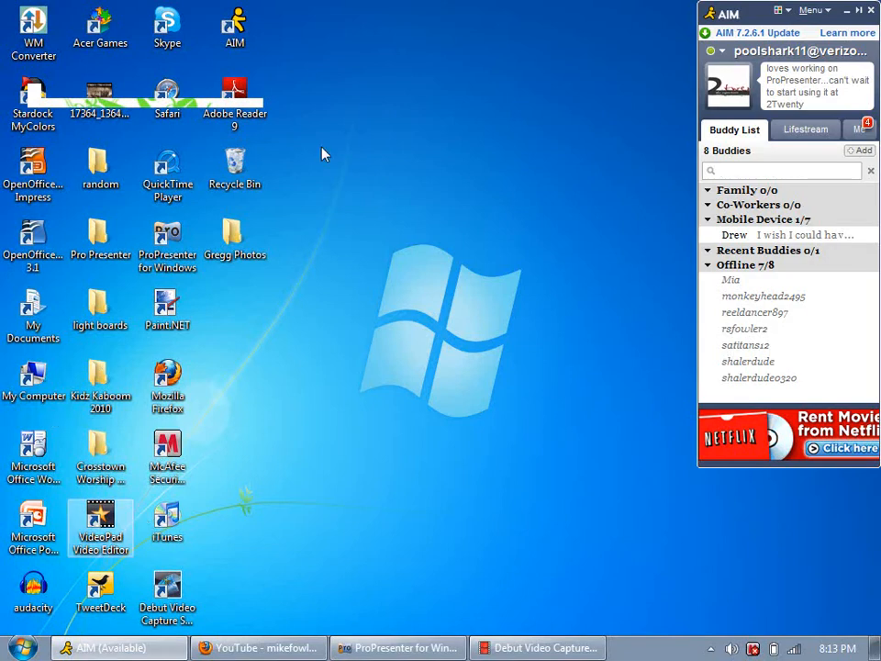
{"action": "left_click", "coordinate": [103, 99]}
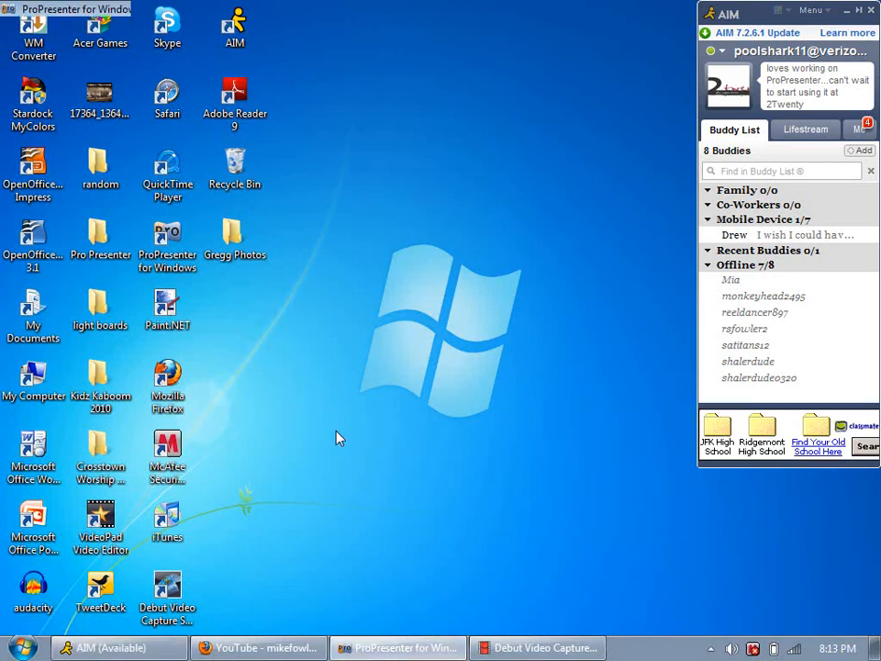
Bring the Your Grace Is Enough presentation back in front.
{"action": "left_click", "coordinate": [397, 647]}
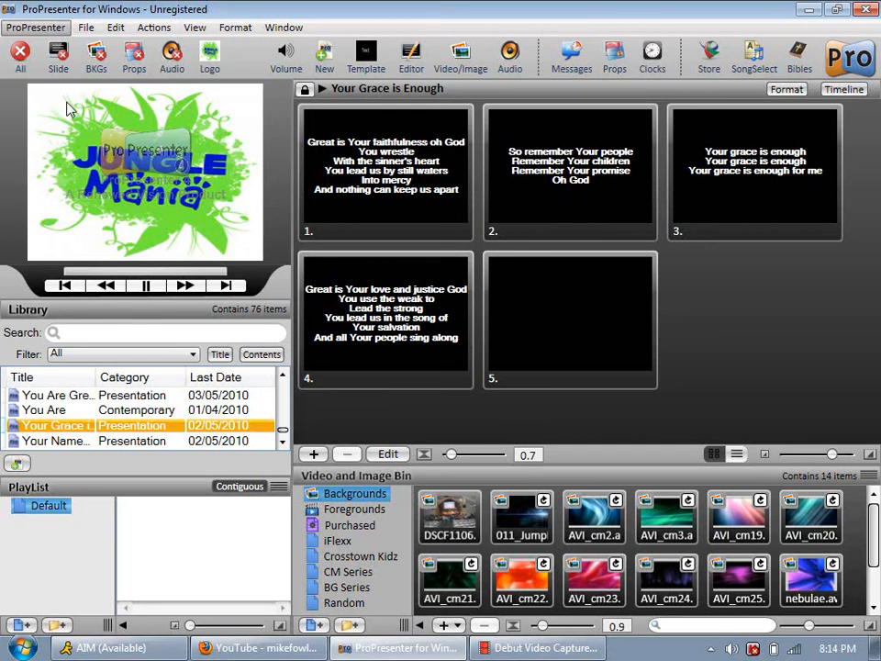
{"action": "mouse_move", "coordinate": [82, 117]}
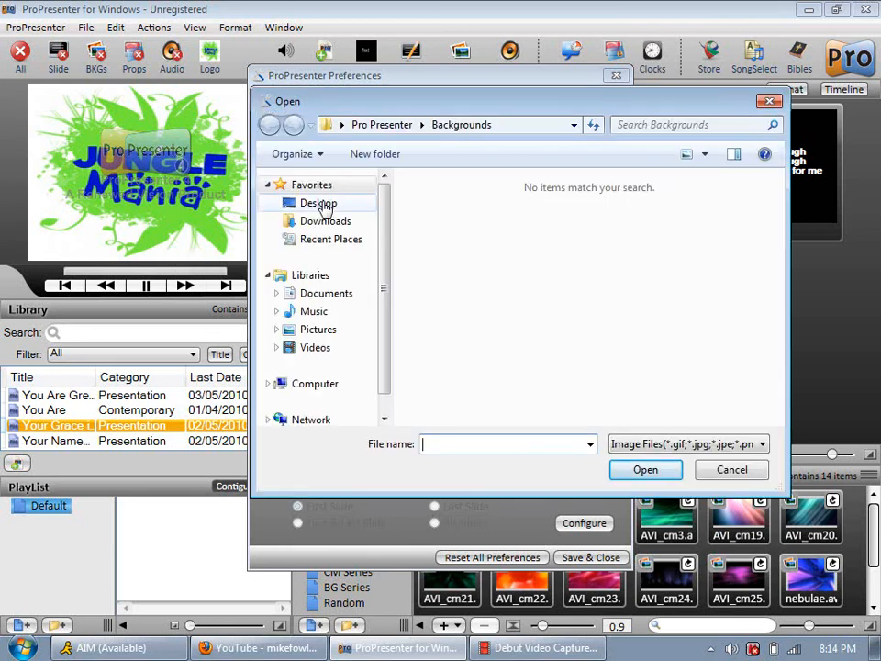
Choose the long-named logo JPG from the Desktop folder as the new logo image.
{"action": "left_click", "coordinate": [268, 384]}
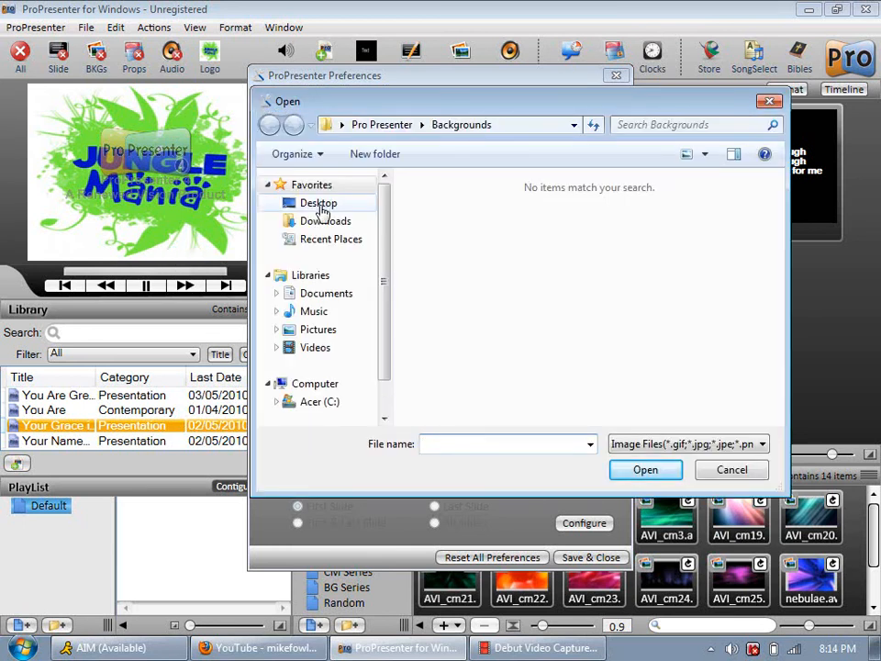
{"action": "left_click", "coordinate": [320, 202]}
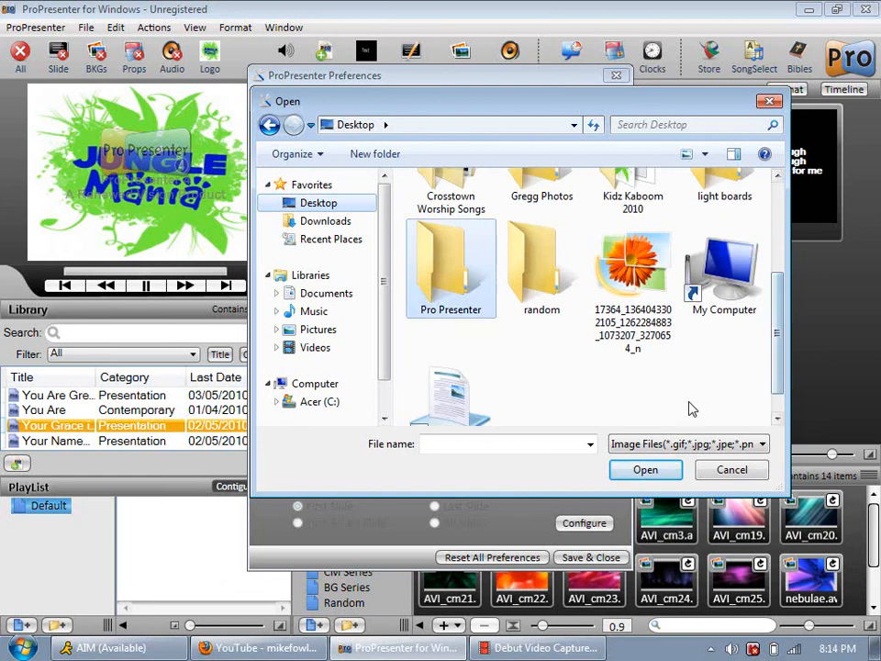
{"action": "left_click", "coordinate": [634, 267]}
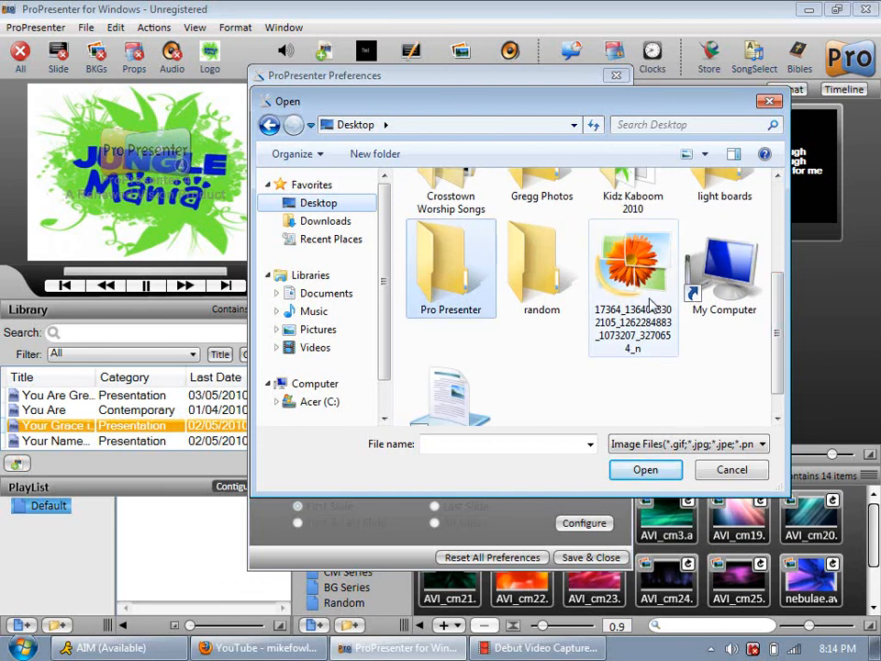
{"action": "left_click", "coordinate": [730, 470]}
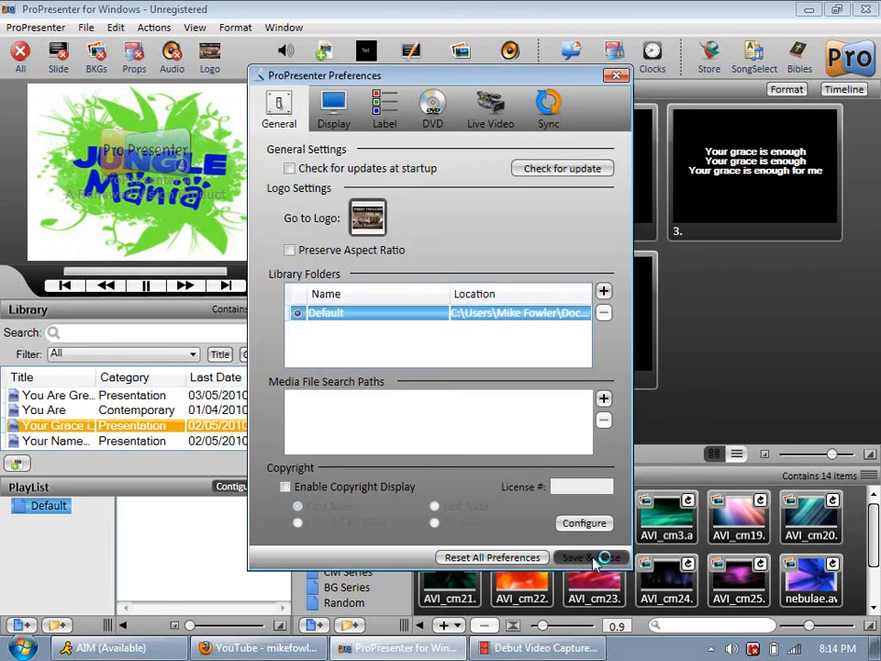
Save the preferences so the 2twenty Youth Choir logo replaces Jungle Mania, then reopen them.
{"action": "left_click", "coordinate": [595, 558]}
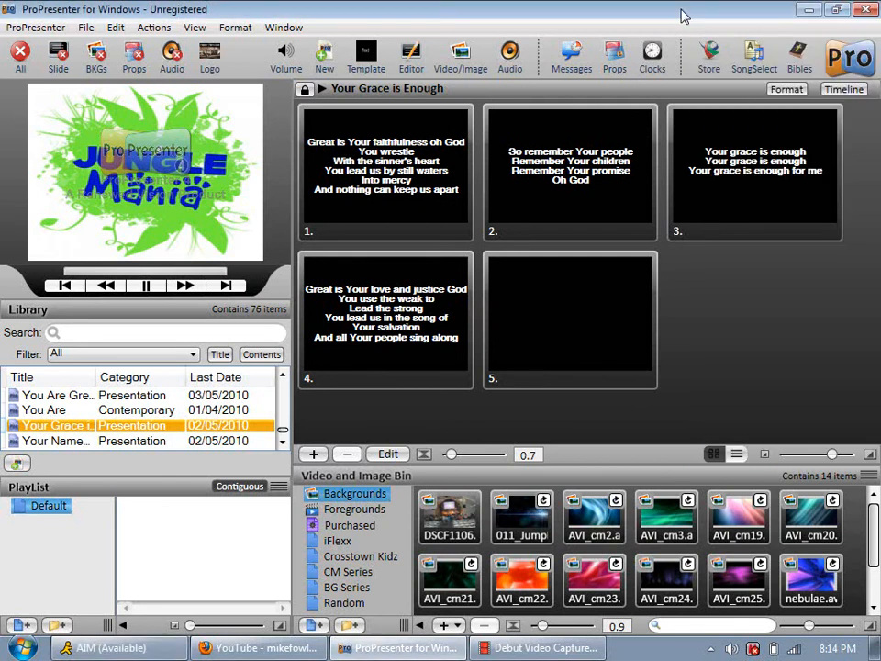
{"action": "left_click", "coordinate": [569, 319]}
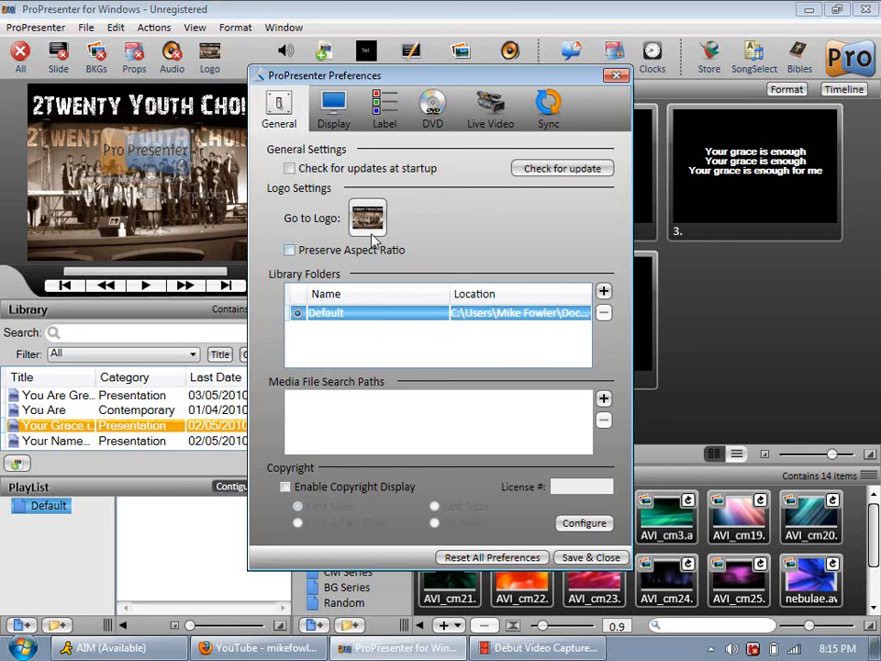
{"action": "mouse_move", "coordinate": [391, 303]}
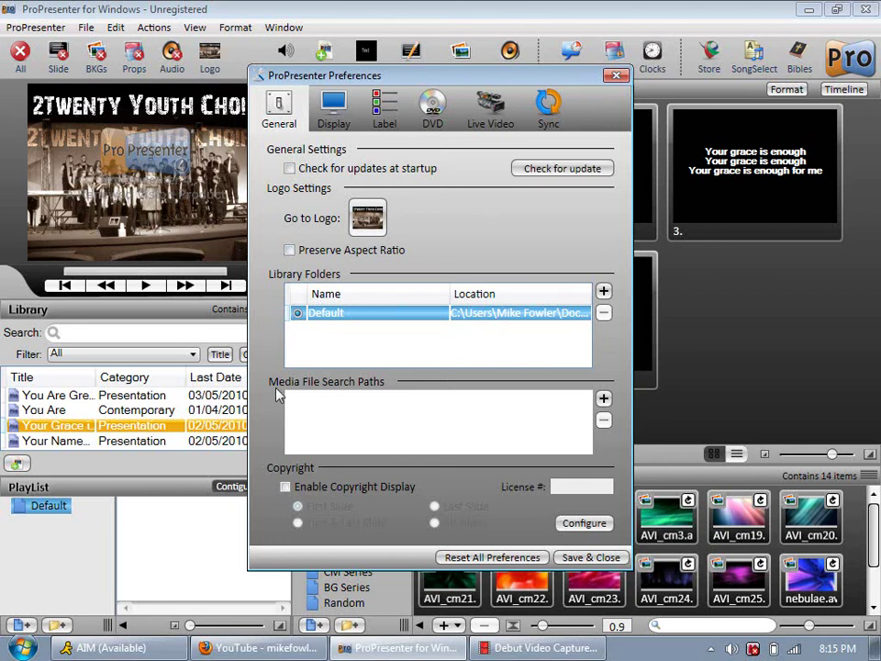
{"action": "mouse_move", "coordinate": [316, 396]}
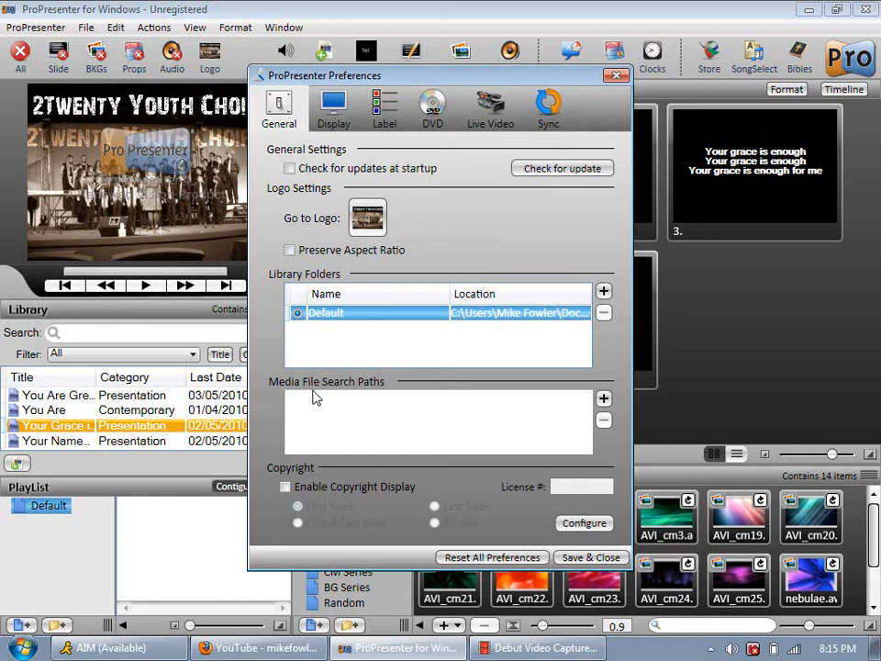
{"action": "mouse_move", "coordinate": [481, 410]}
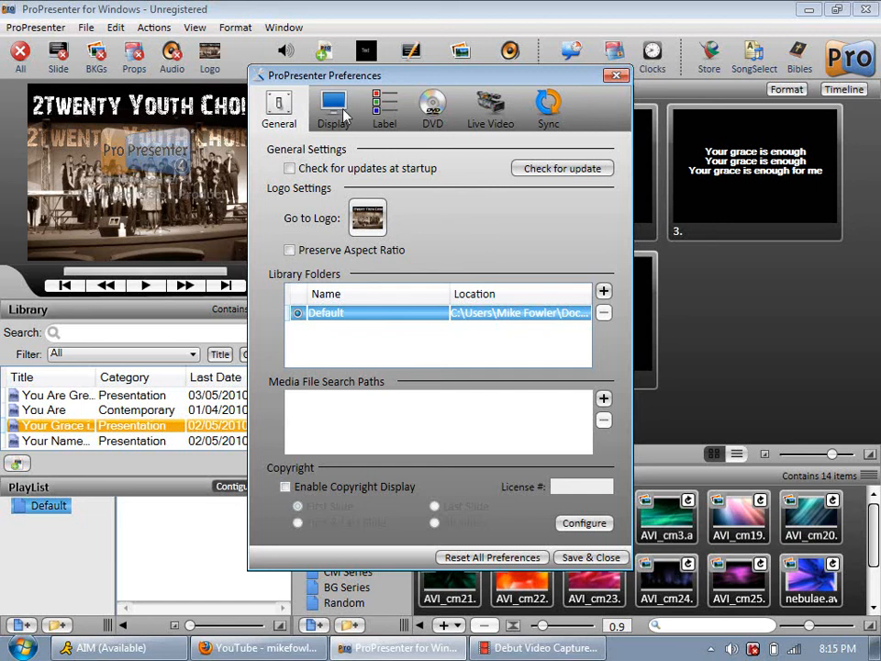
Review the Display settings, then show the Label settings with library categories and slide label colours.
{"action": "left_click", "coordinate": [335, 106]}
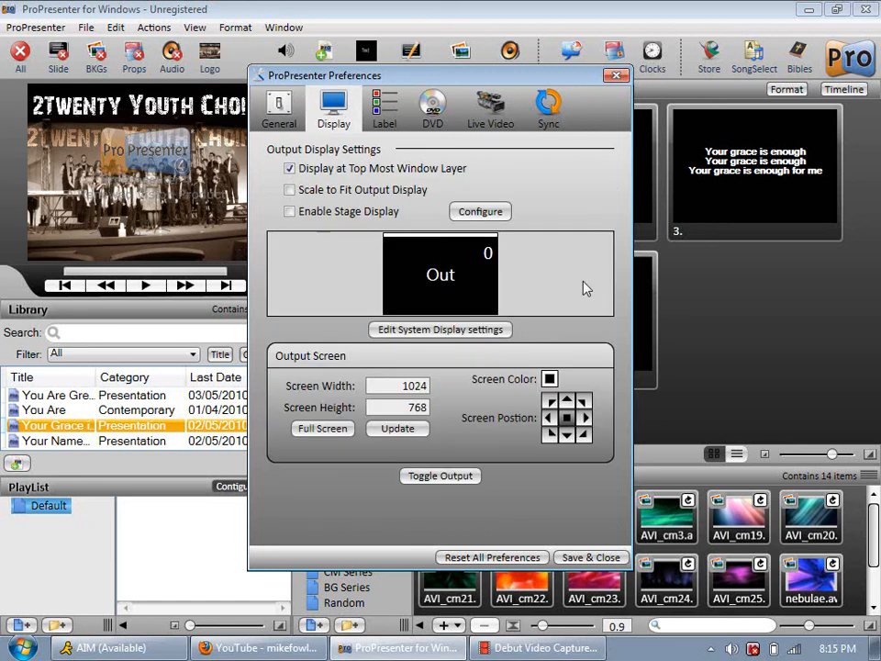
{"action": "mouse_move", "coordinate": [548, 275]}
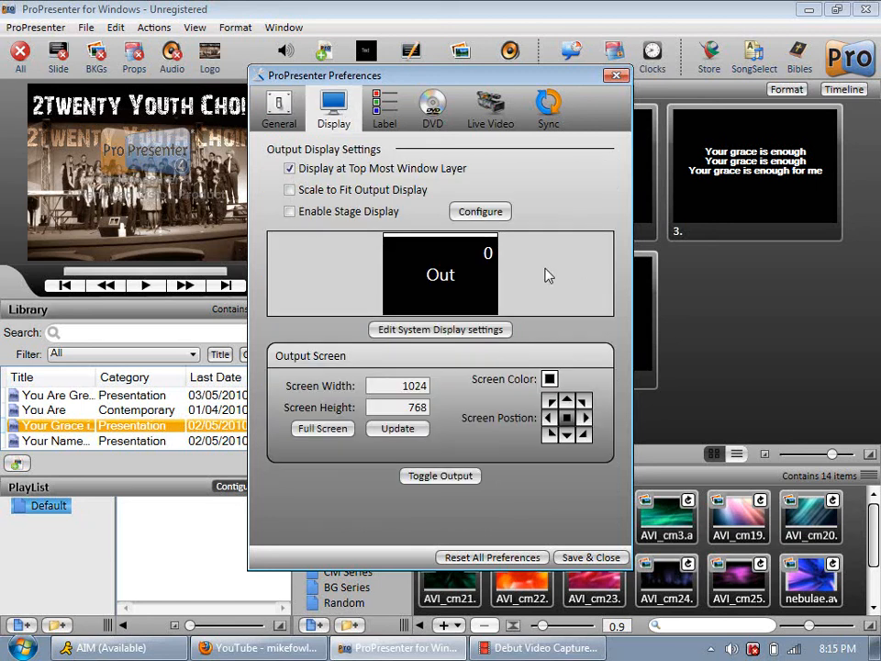
{"action": "mouse_move", "coordinate": [566, 266]}
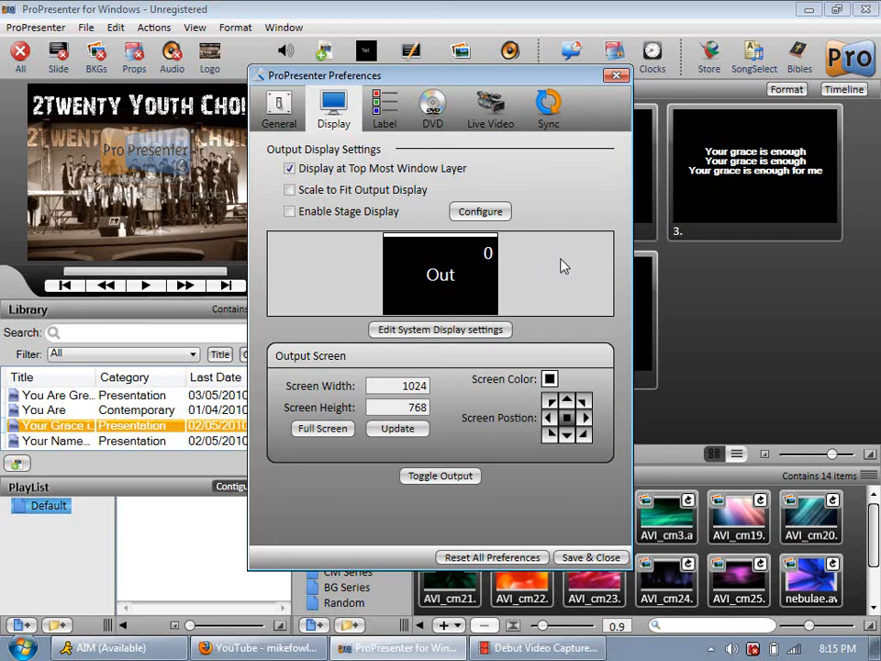
{"action": "mouse_move", "coordinate": [680, 294]}
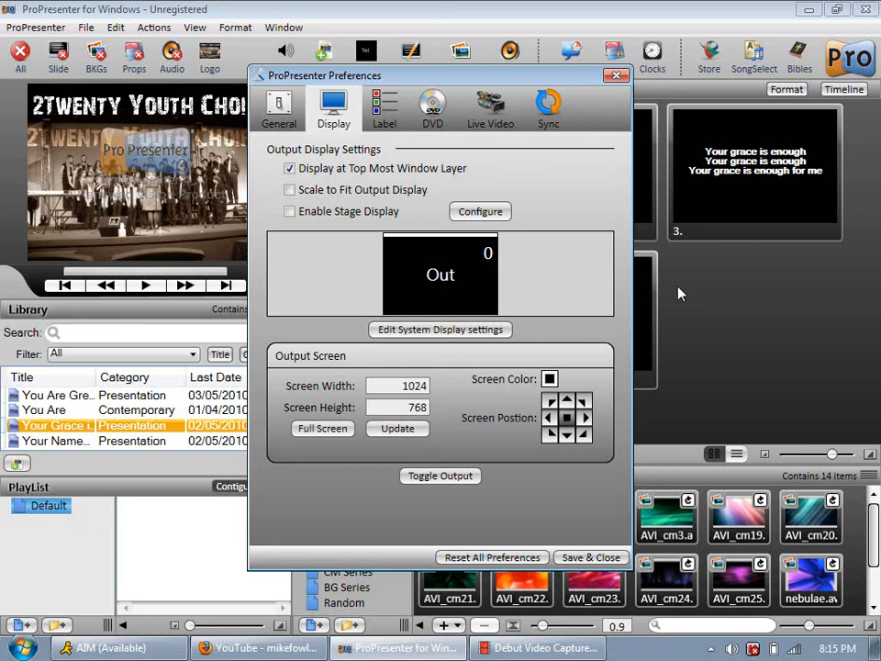
{"action": "mouse_move", "coordinate": [500, 84]}
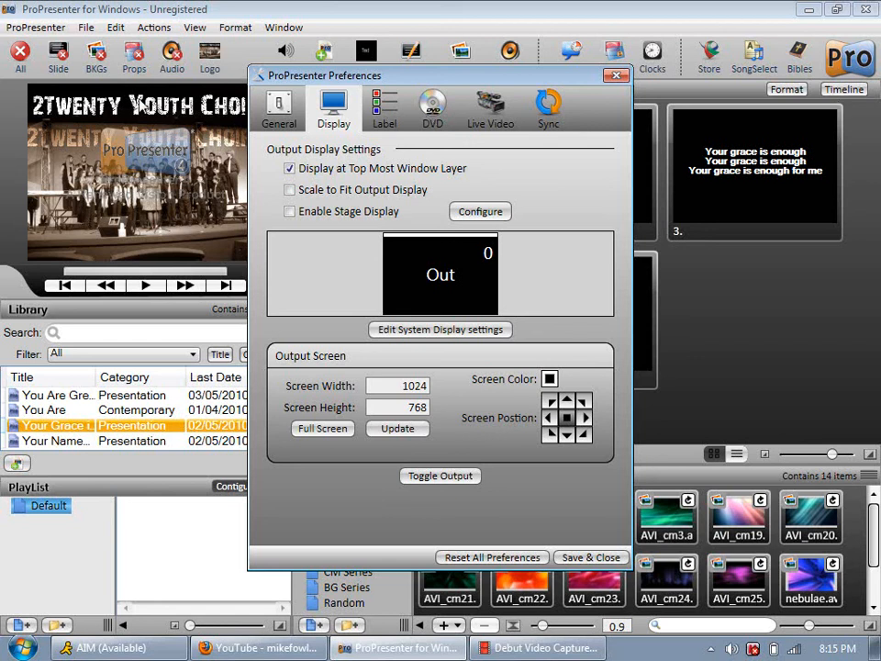
{"action": "left_click", "coordinate": [384, 107]}
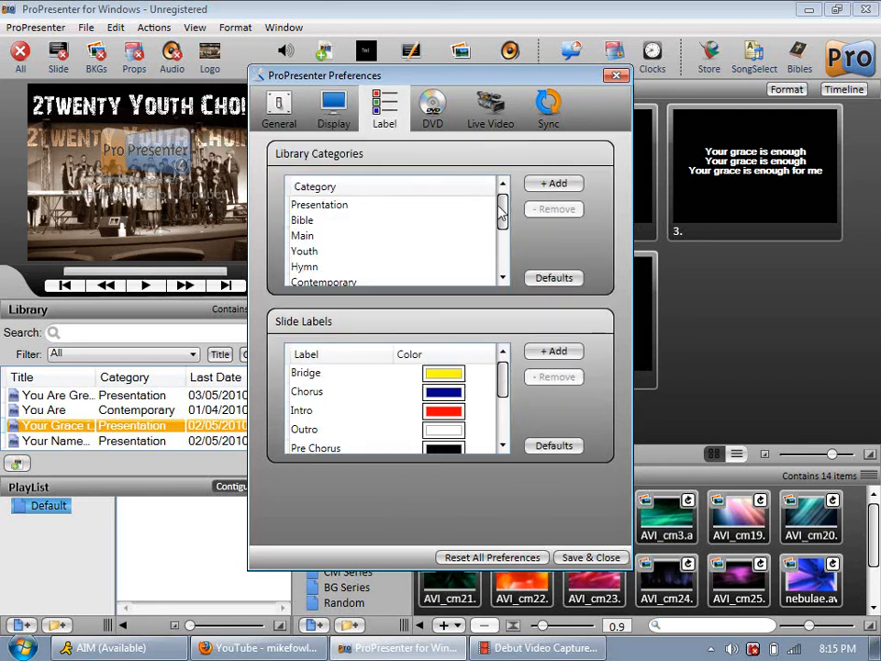
{"action": "scroll", "scroll_direction": "down", "scroll_amount": 3}
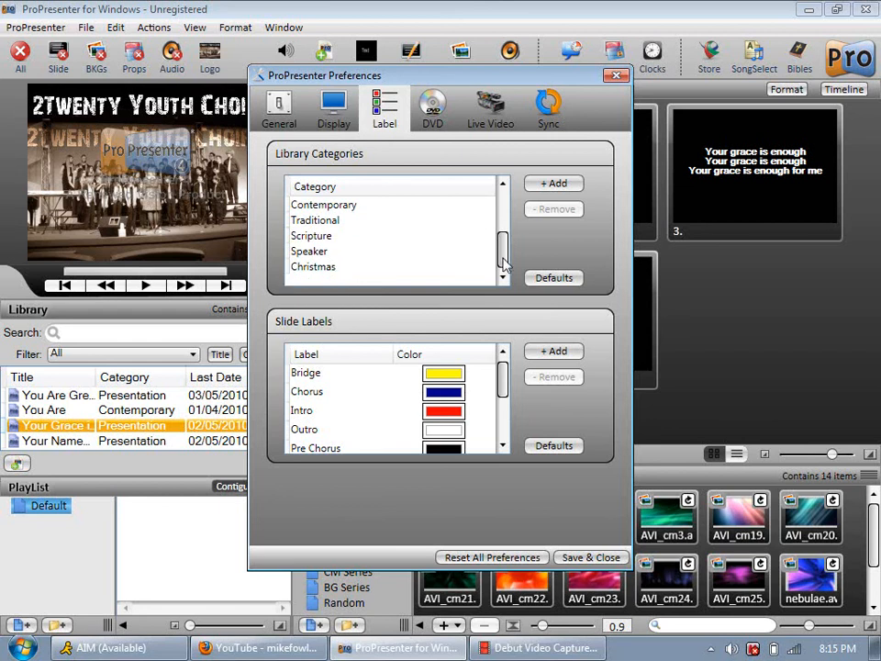
{"action": "mouse_move", "coordinate": [488, 343]}
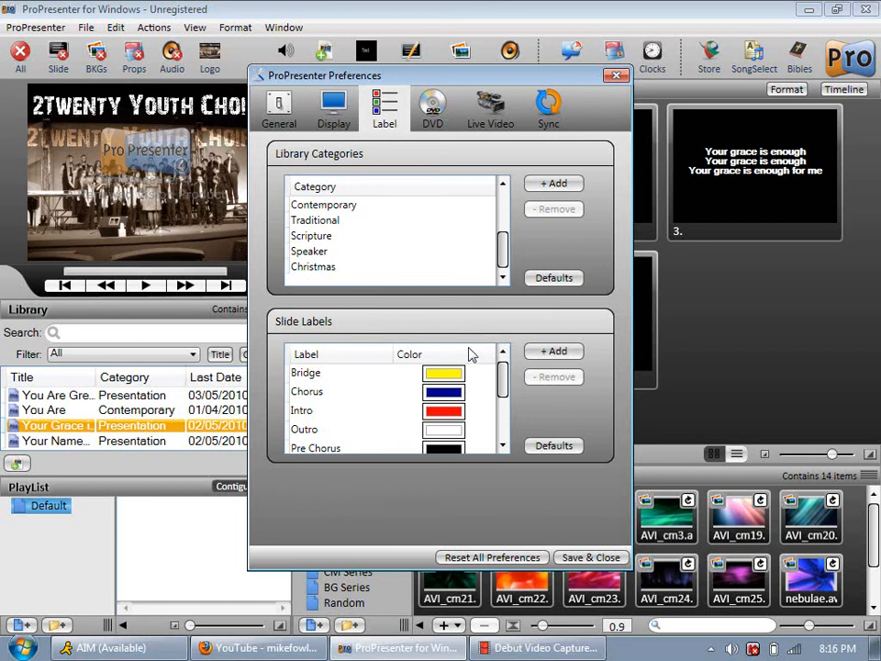
{"action": "mouse_move", "coordinate": [522, 389]}
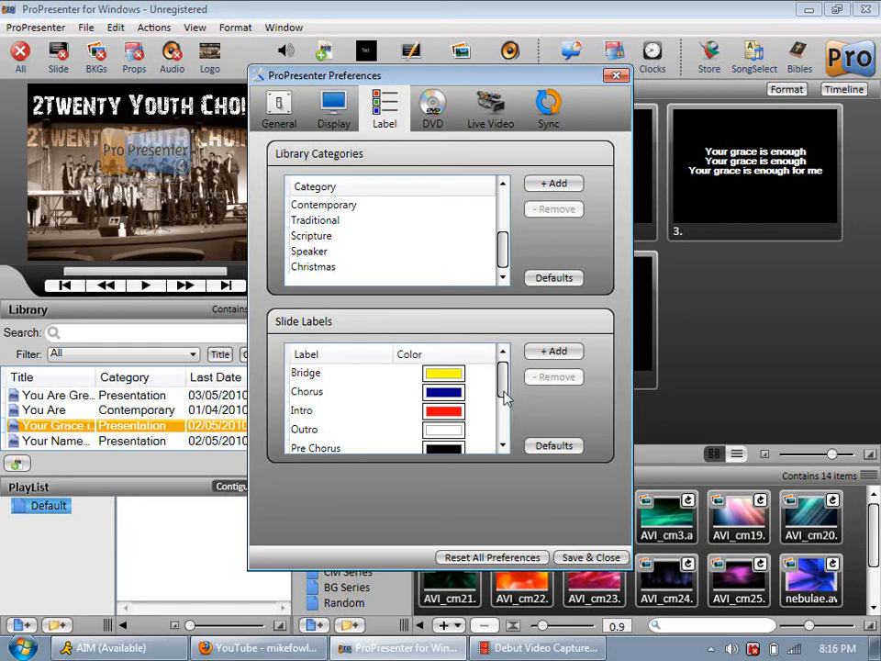
{"action": "scroll", "scroll_direction": "down", "scroll_amount": 3}
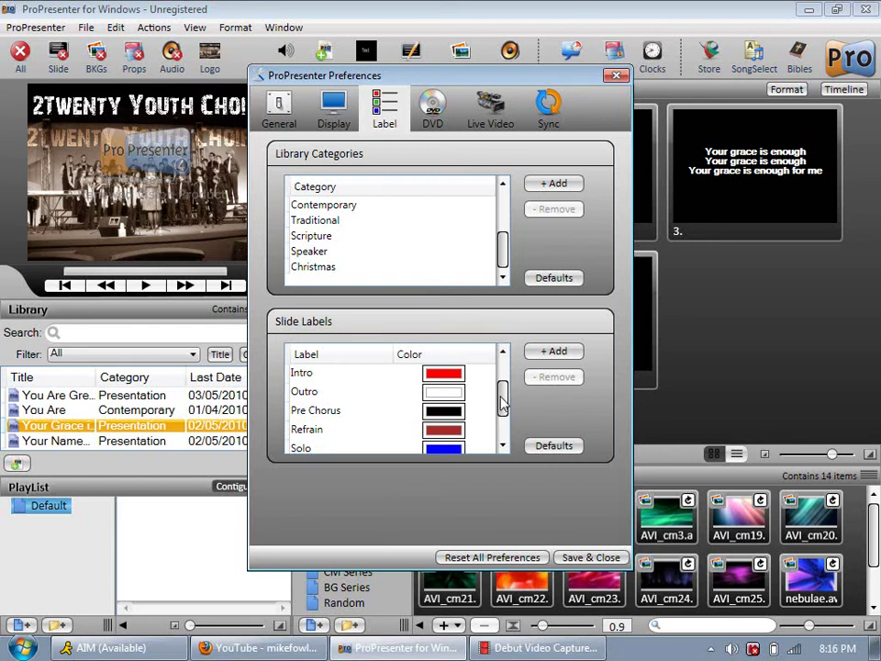
{"action": "scroll", "scroll_direction": "down", "scroll_amount": 3}
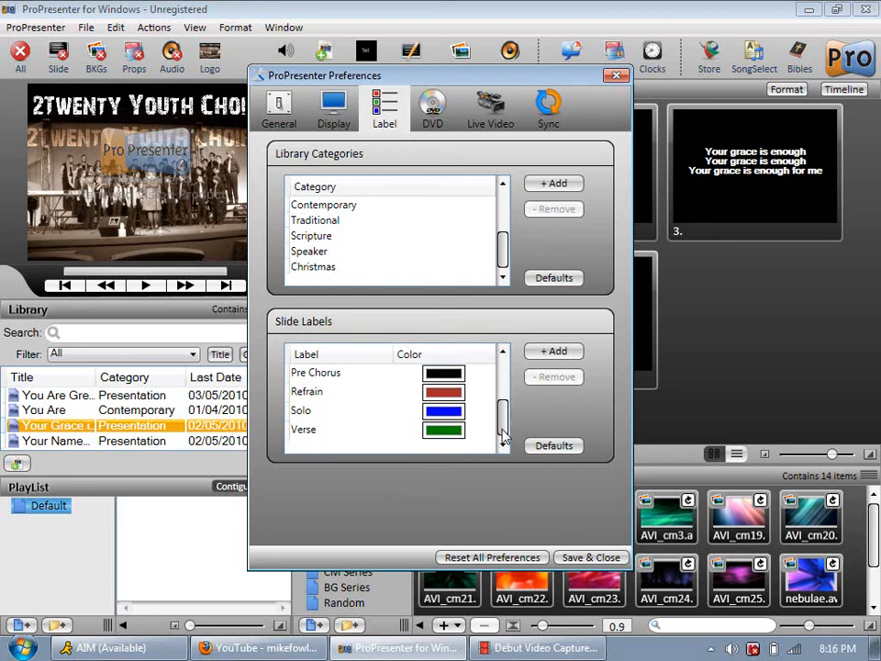
Turn on Prevent DVD spin down, then move through Live Video to the Sync settings.
{"action": "left_click", "coordinate": [432, 105]}
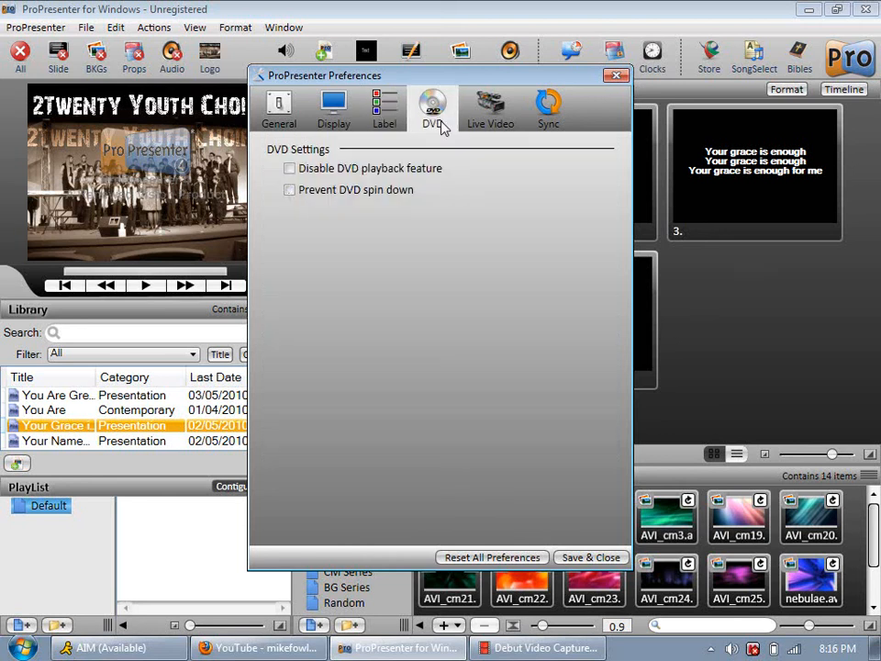
{"action": "left_click", "coordinate": [291, 189]}
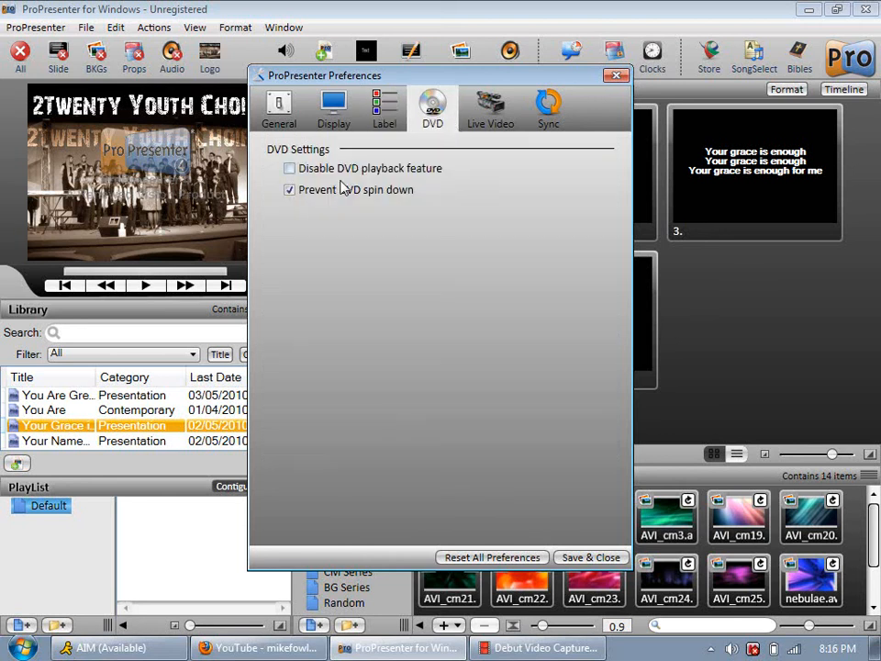
{"action": "left_click", "coordinate": [488, 106]}
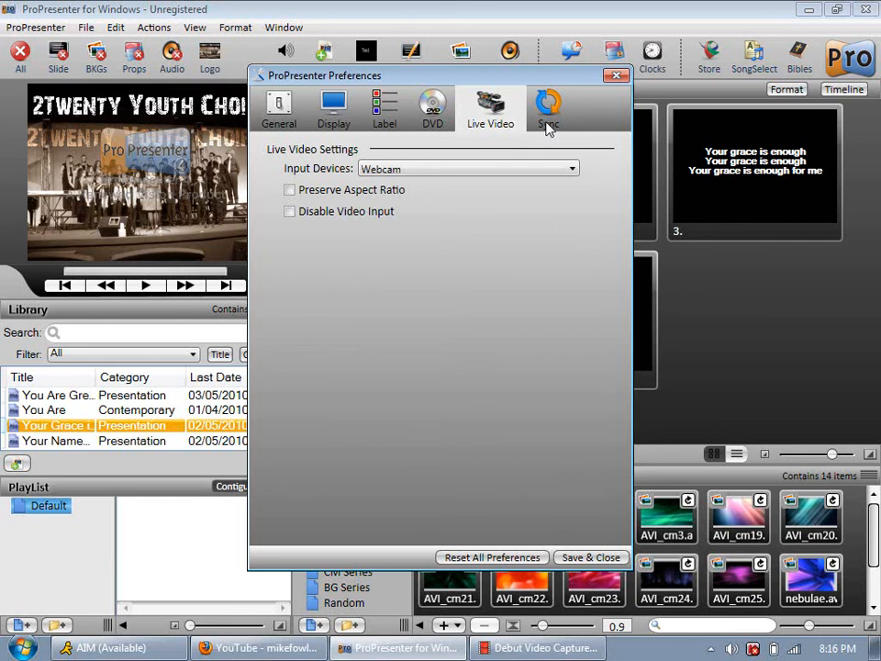
{"action": "left_click", "coordinate": [551, 108]}
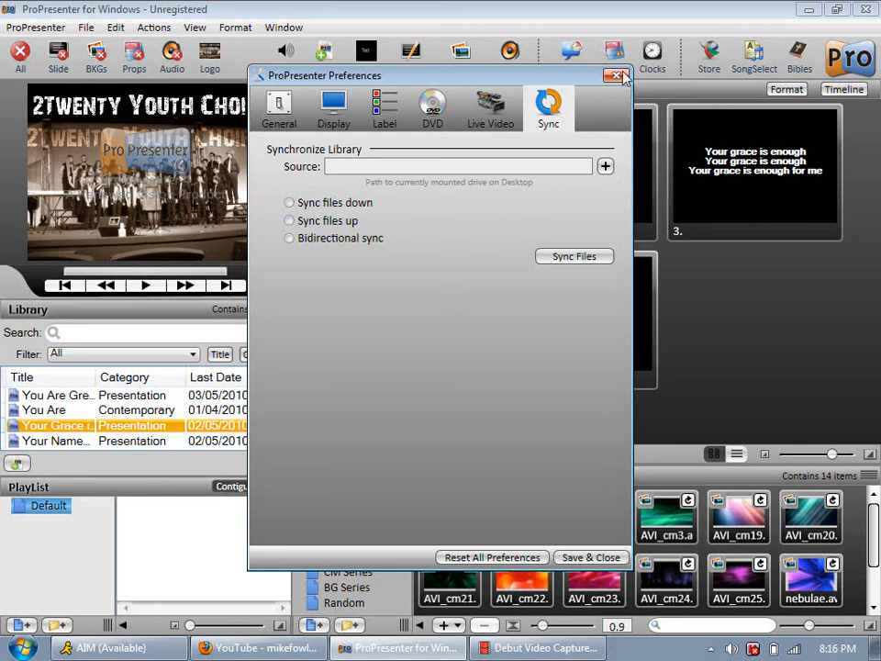
Close the preferences window, returning to the five-slide presentation.
{"action": "left_click", "coordinate": [617, 77]}
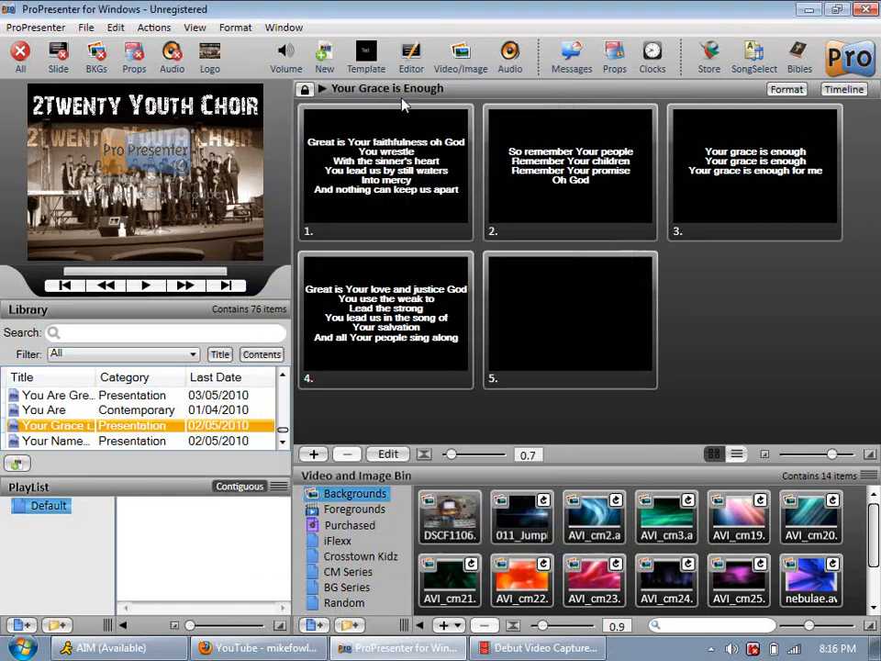
{"action": "mouse_move", "coordinate": [455, 173]}
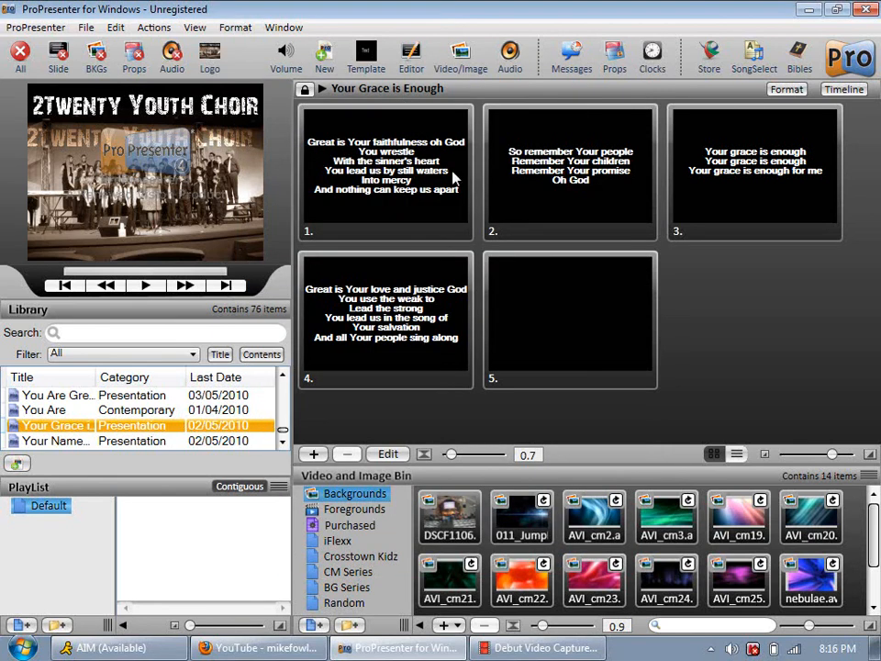
{"action": "mouse_move", "coordinate": [147, 507]}
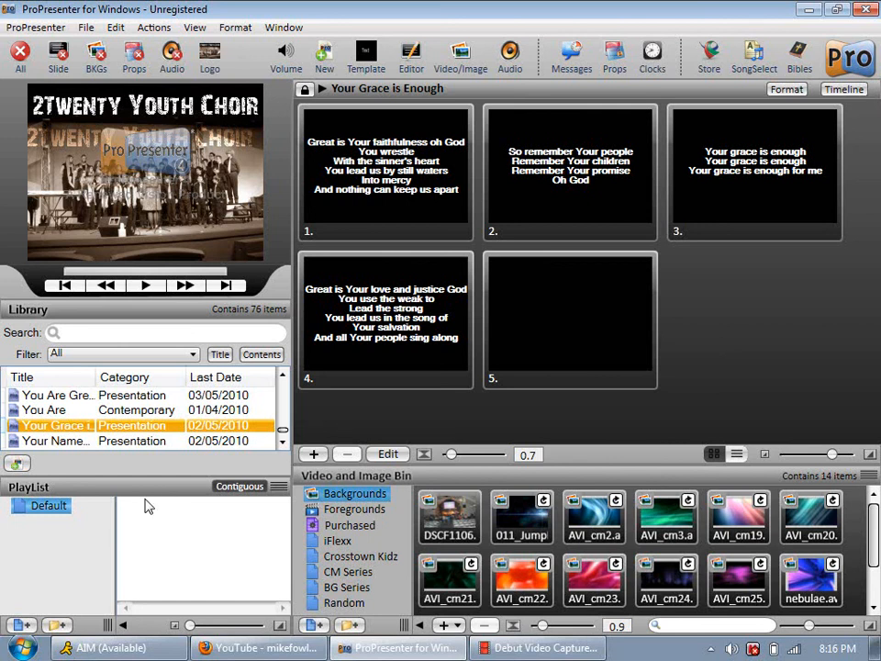
{"action": "mouse_move", "coordinate": [149, 507]}
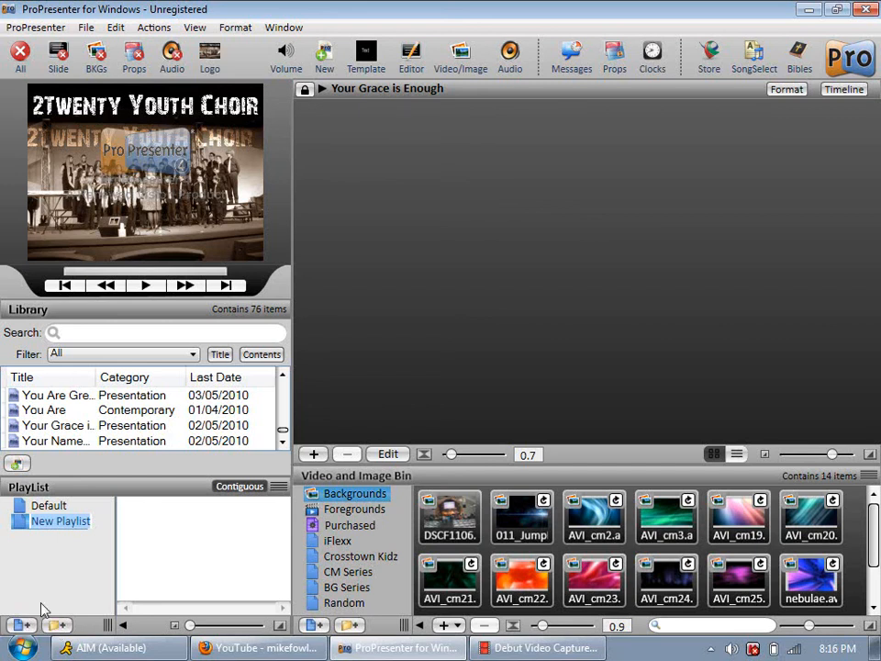
{"action": "mouse_move", "coordinate": [81, 135]}
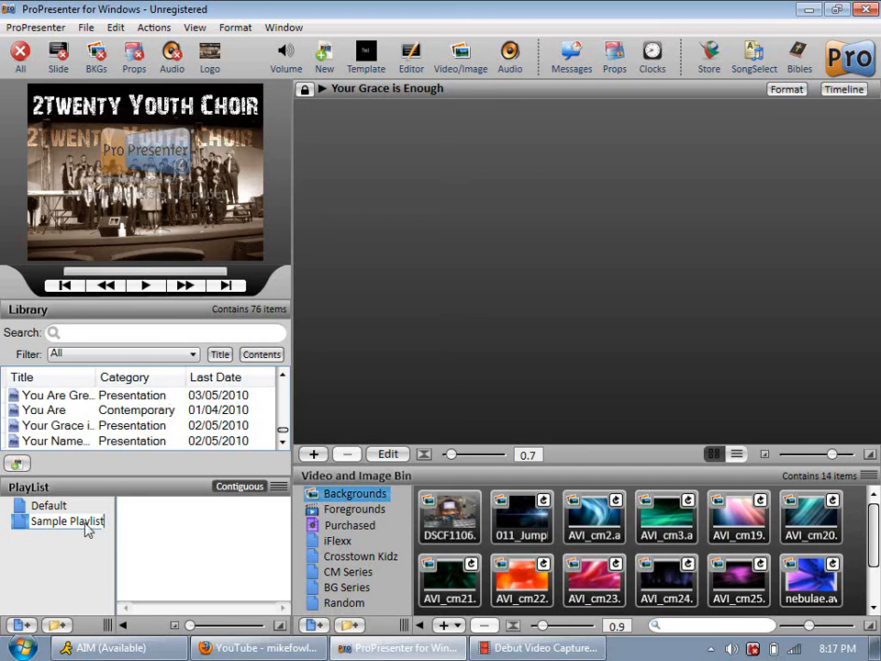
{"action": "mouse_move", "coordinate": [143, 465]}
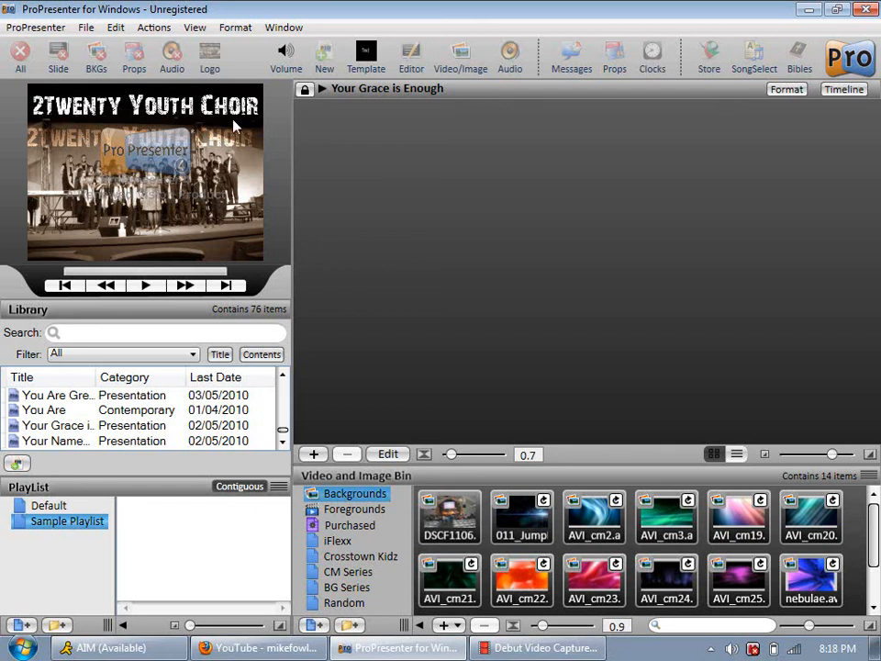
{"action": "mouse_move", "coordinate": [53, 459]}
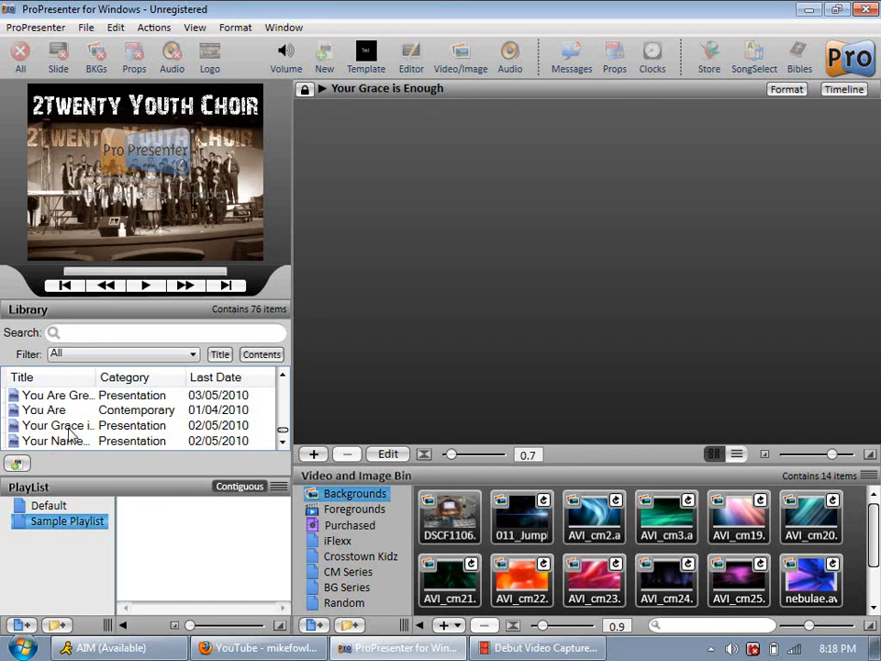
{"action": "mouse_move", "coordinate": [207, 540]}
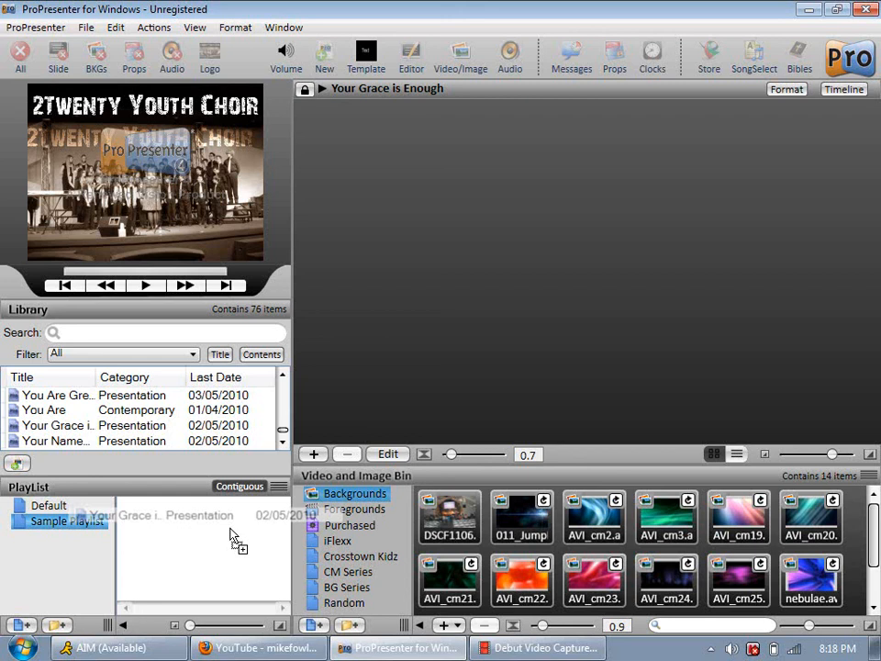
{"action": "mouse_move", "coordinate": [232, 536]}
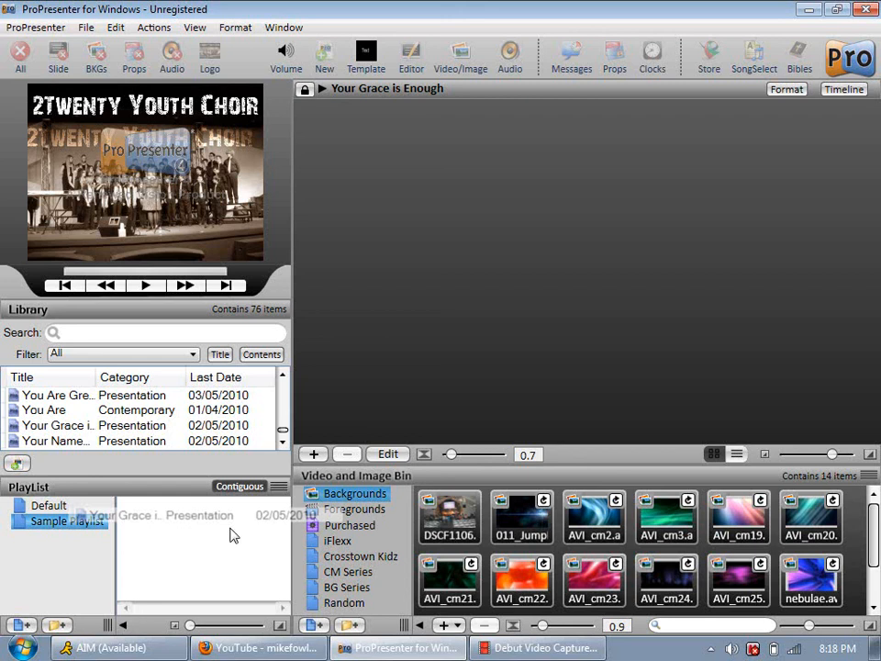
Show Your Grace is Enough's five slides from the Sample Playlist.
{"action": "double_click", "coordinate": [165, 514]}
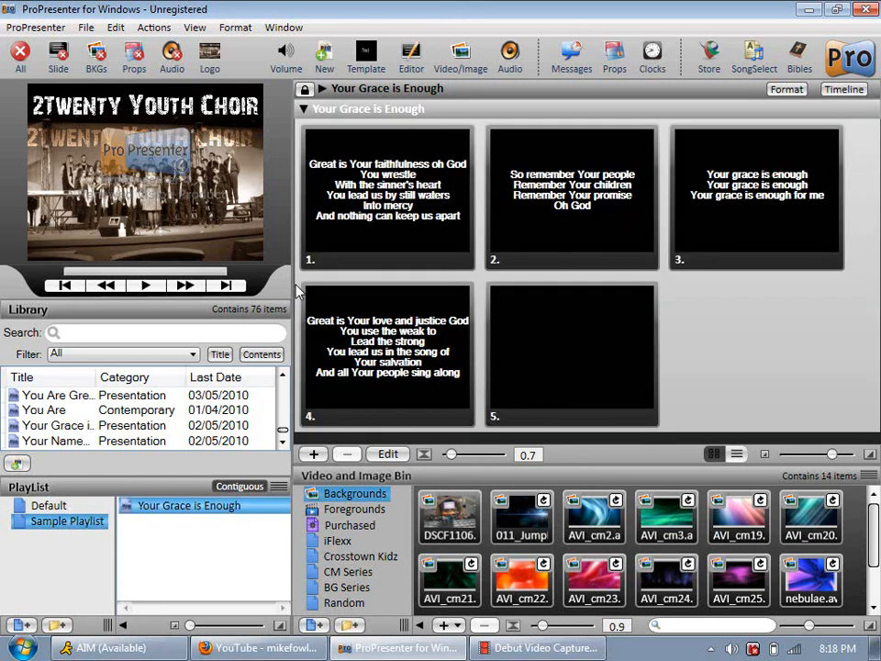
{"action": "mouse_move", "coordinate": [316, 202]}
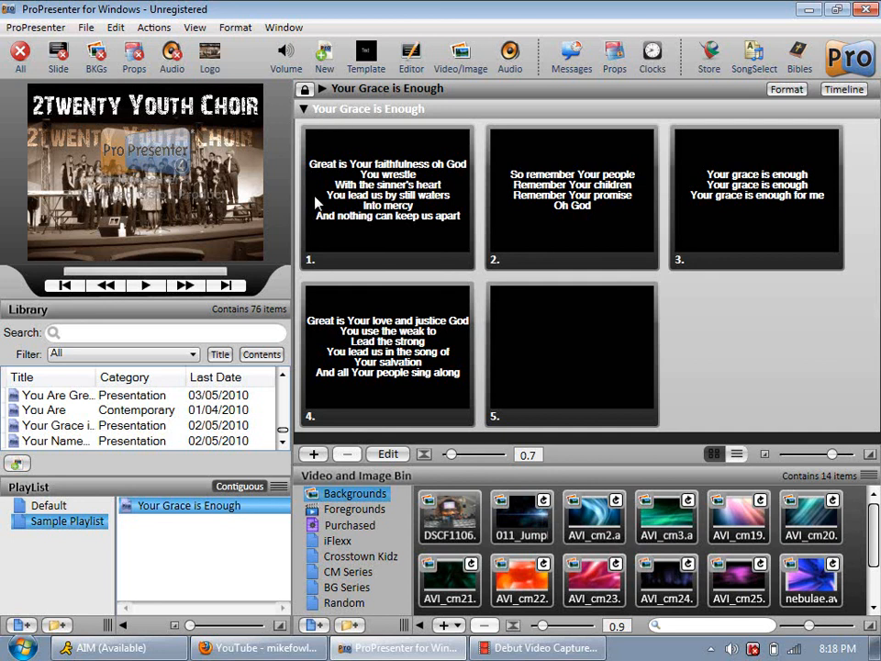
{"action": "mouse_move", "coordinate": [286, 165]}
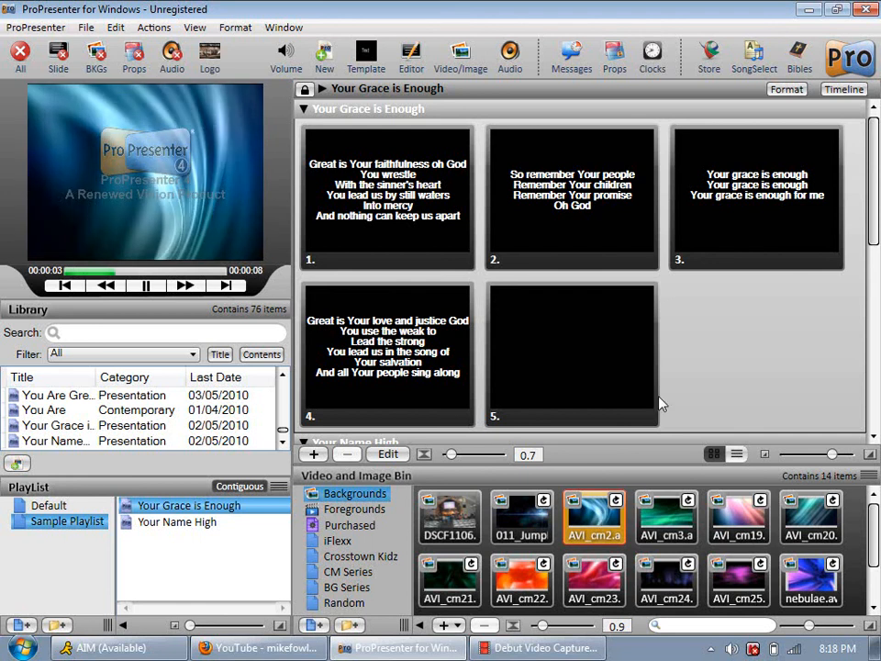
Show the Your Name High slides and collapse the Your Grace is Enough slides.
{"action": "left_click", "coordinate": [571, 353]}
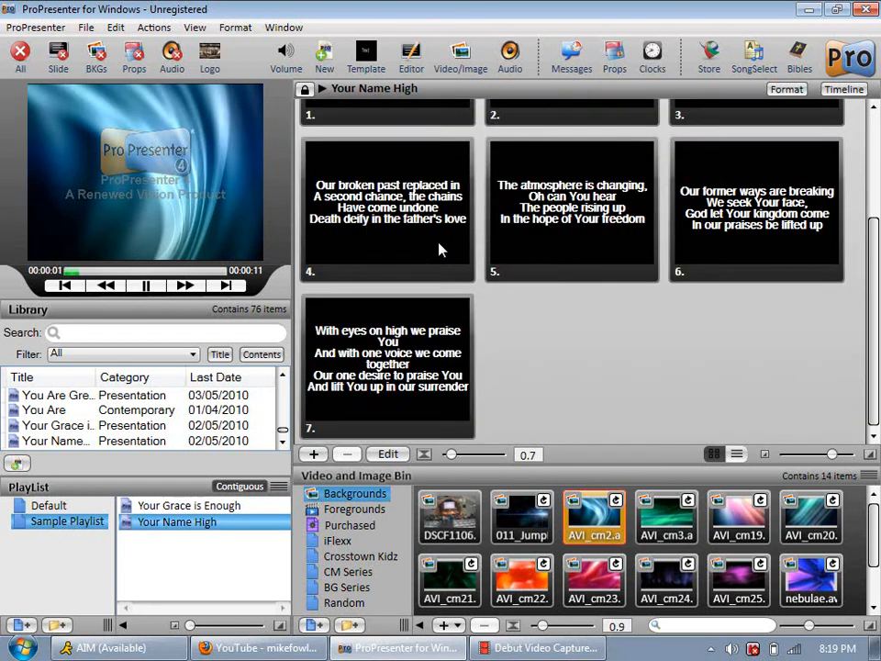
{"action": "left_click", "coordinate": [387, 174]}
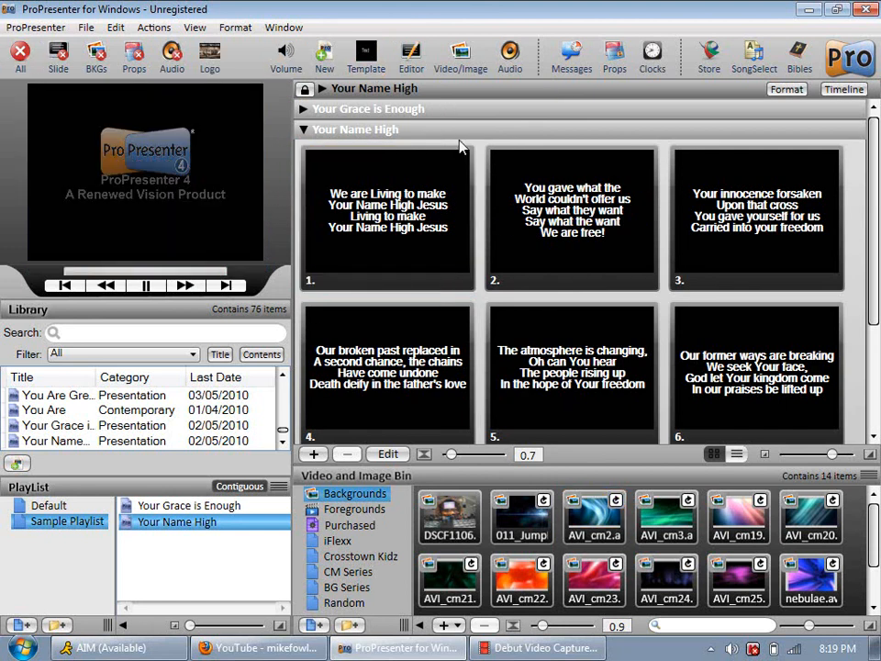
{"action": "mouse_move", "coordinate": [492, 246]}
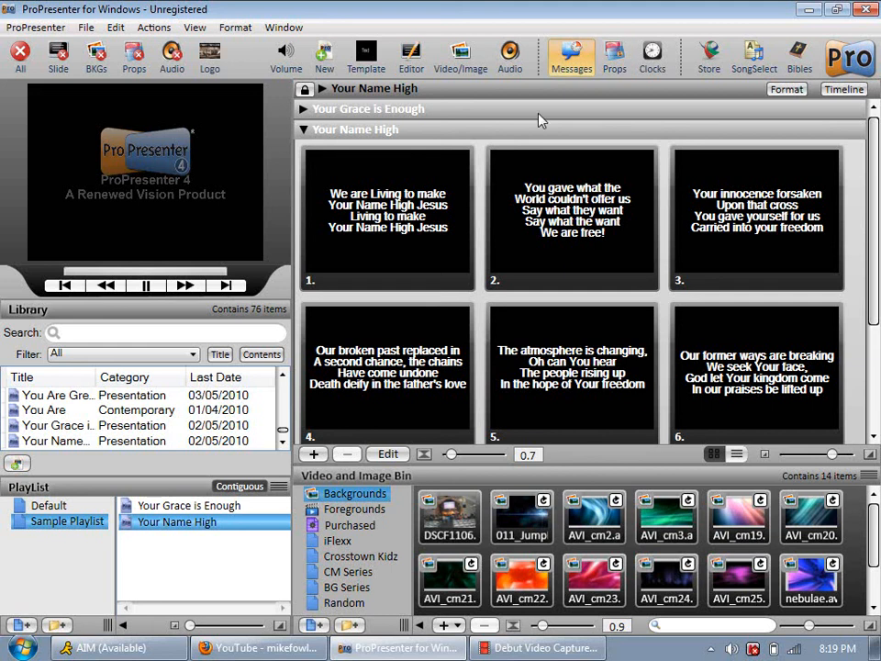
{"action": "left_click", "coordinate": [571, 52]}
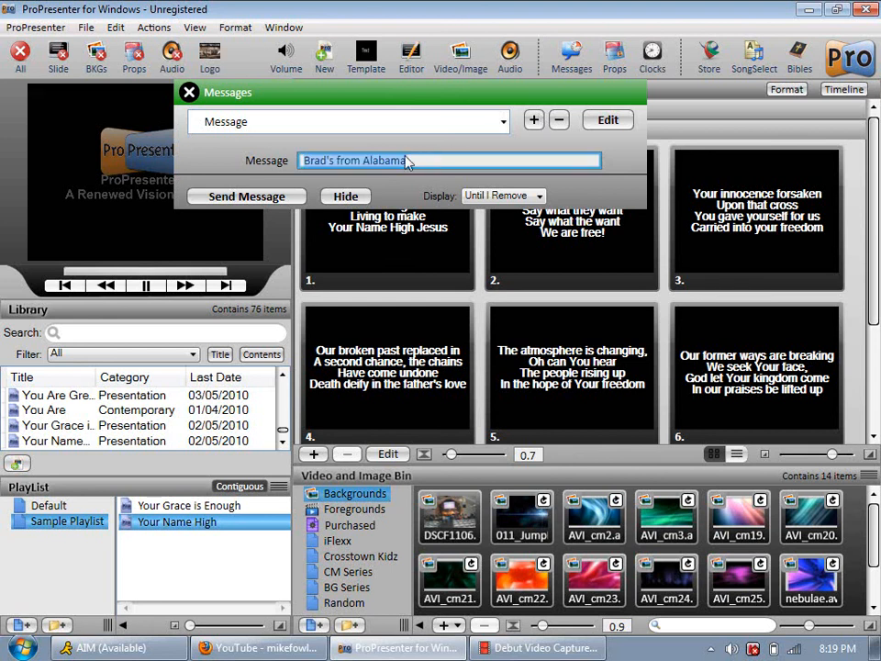
{"action": "mouse_move", "coordinate": [518, 136]}
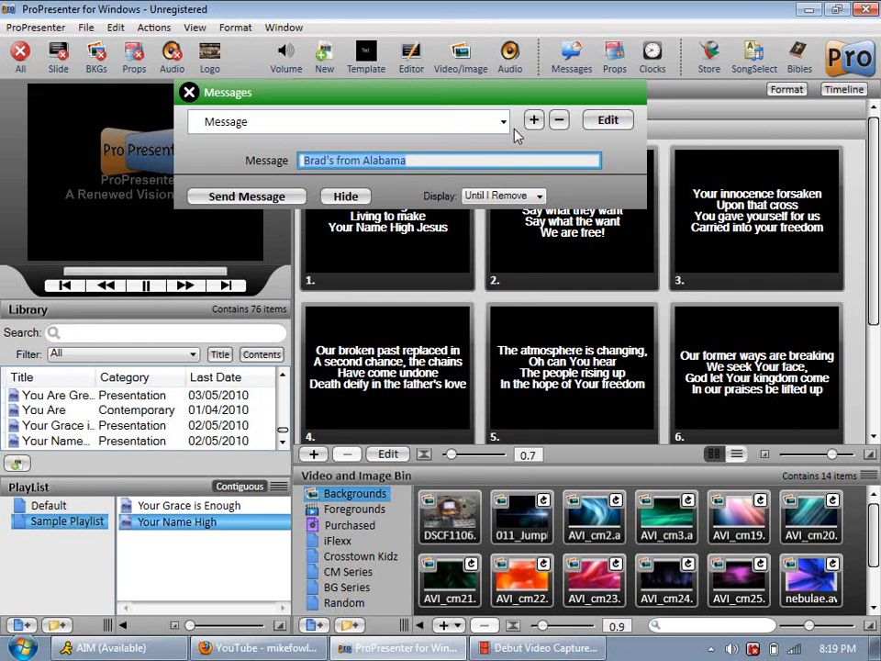
{"action": "type", "text": "Josh Bender lights on"}
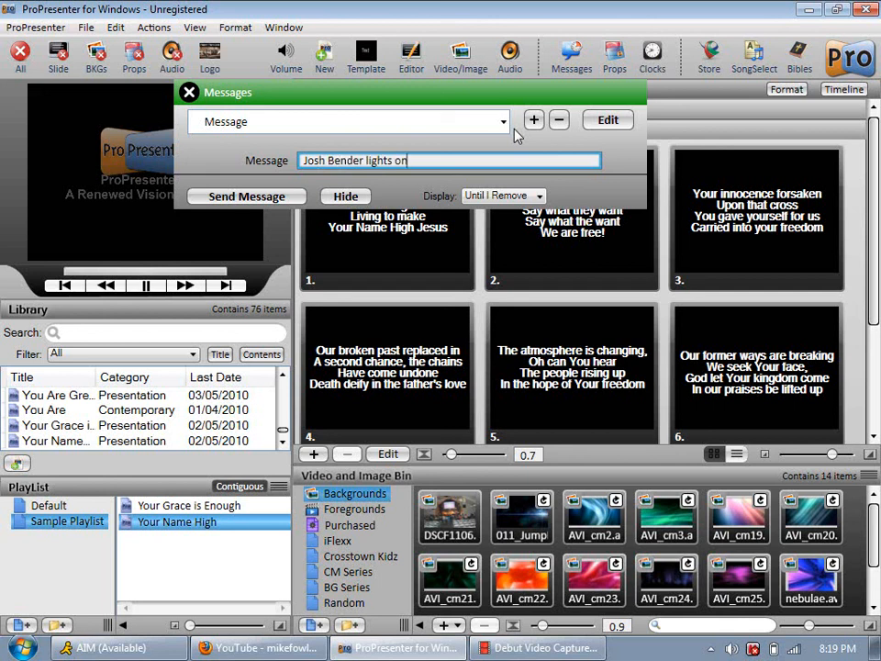
{"action": "type", "text": "!!!"}
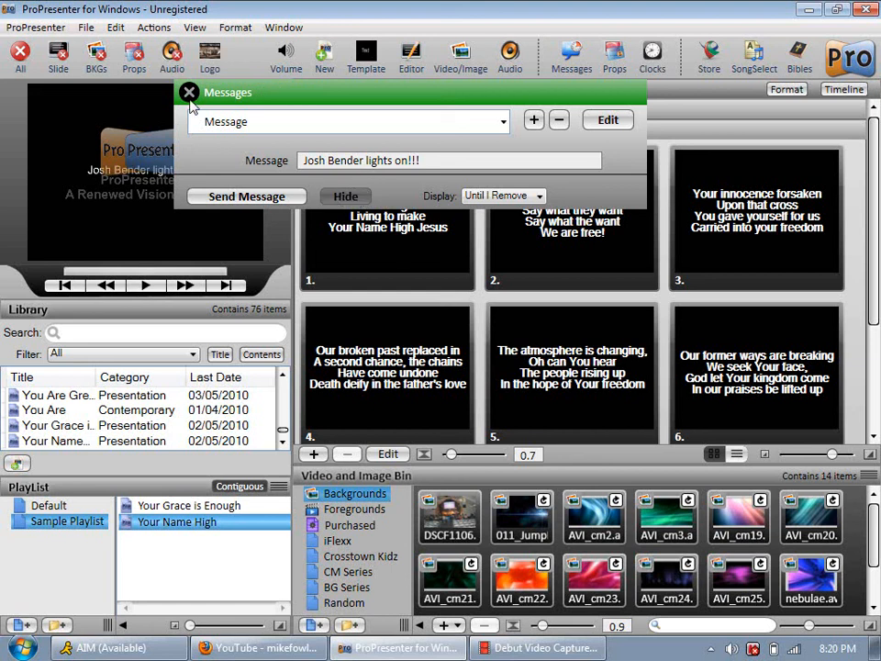
{"action": "left_click", "coordinate": [191, 92]}
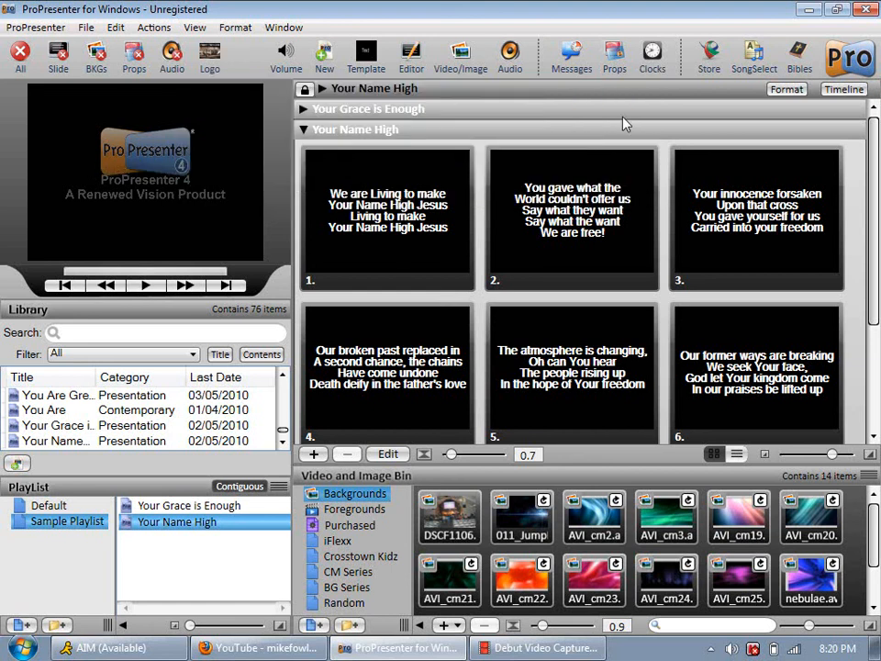
{"action": "mouse_move", "coordinate": [715, 155]}
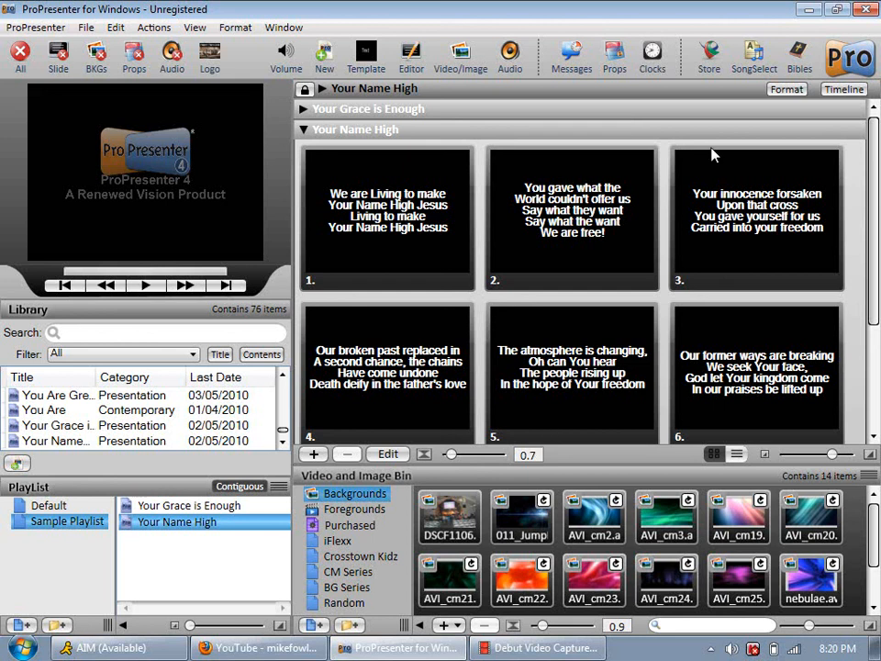
{"action": "mouse_move", "coordinate": [347, 103]}
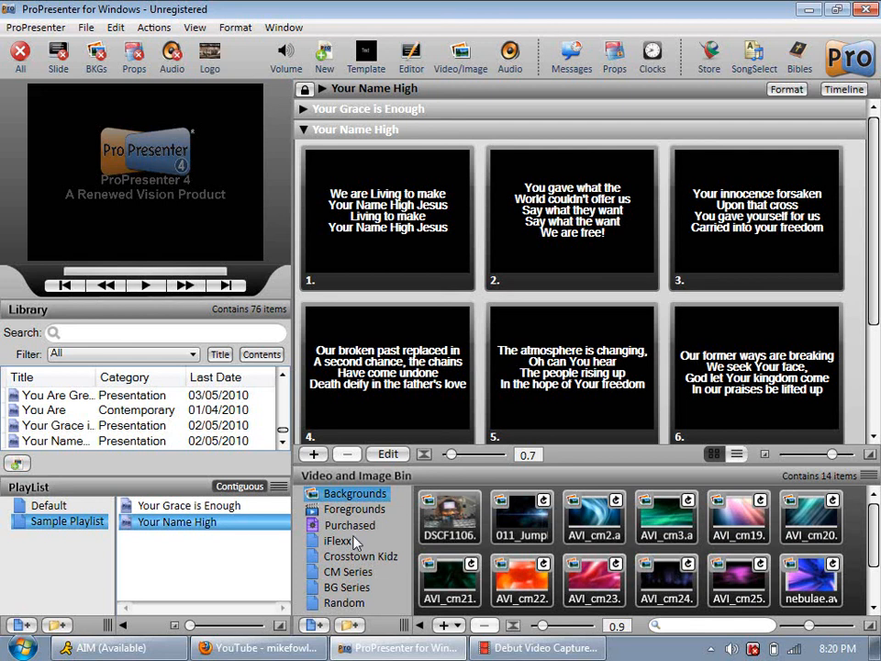
Play an Inside Out foreground video from the Foregrounds bin on the output.
{"action": "left_click", "coordinate": [355, 509]}
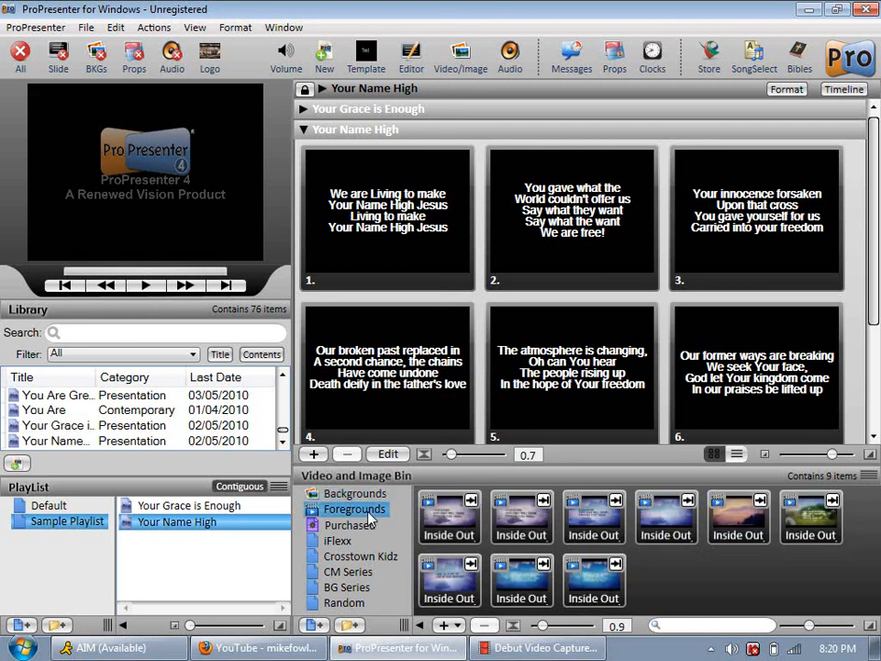
{"action": "mouse_move", "coordinate": [597, 573]}
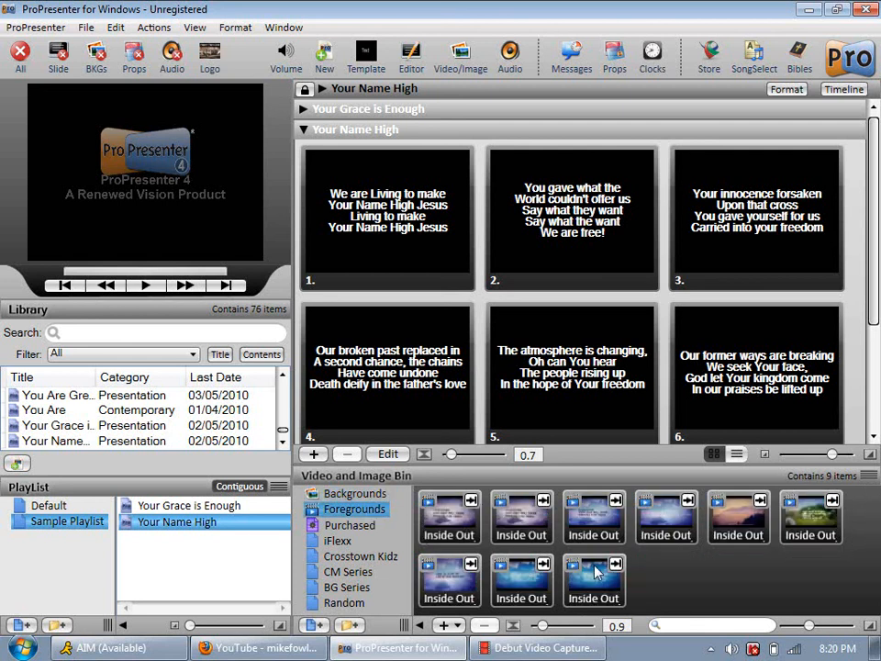
{"action": "mouse_move", "coordinate": [353, 525]}
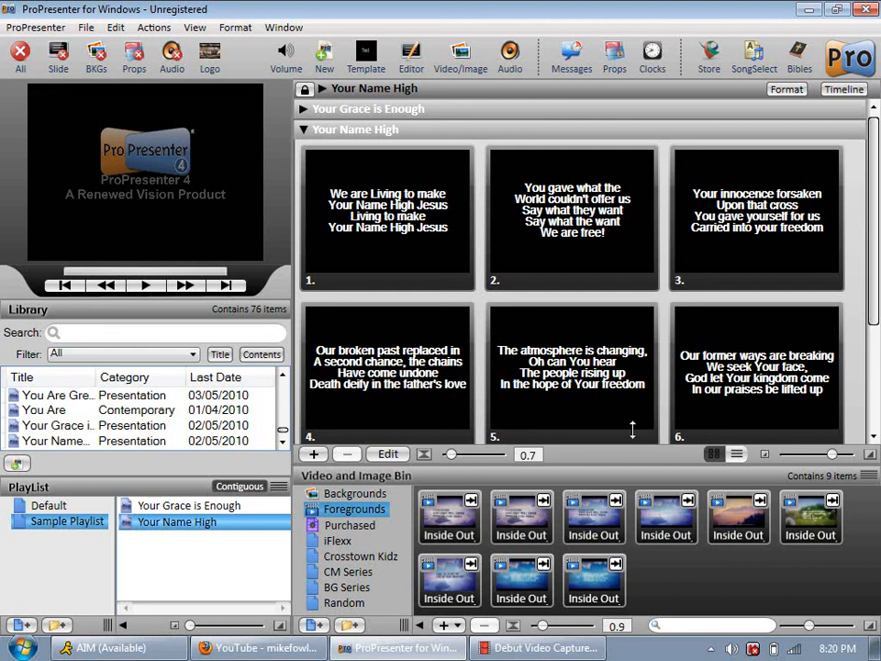
{"action": "mouse_move", "coordinate": [547, 602]}
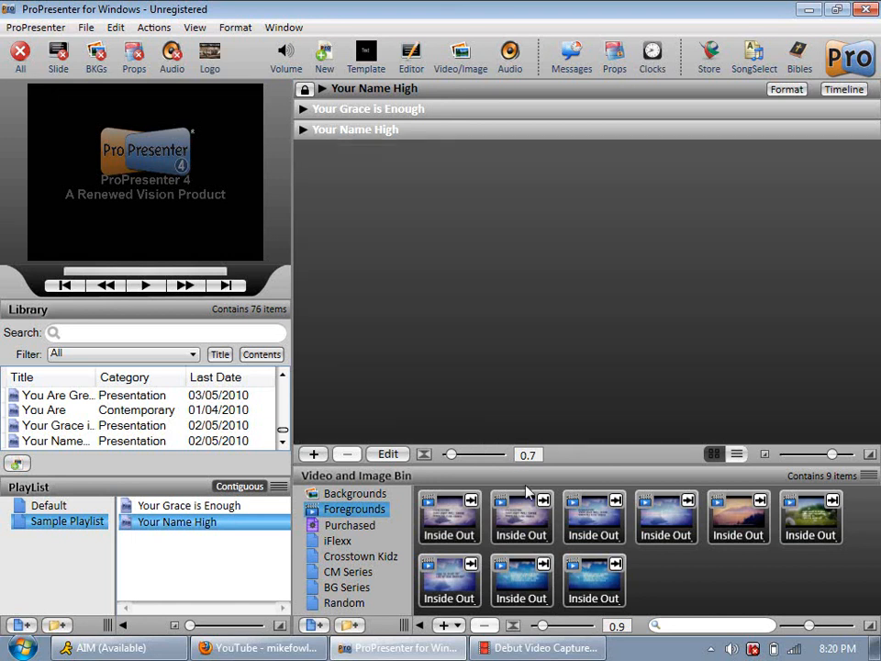
{"action": "mouse_move", "coordinate": [533, 595]}
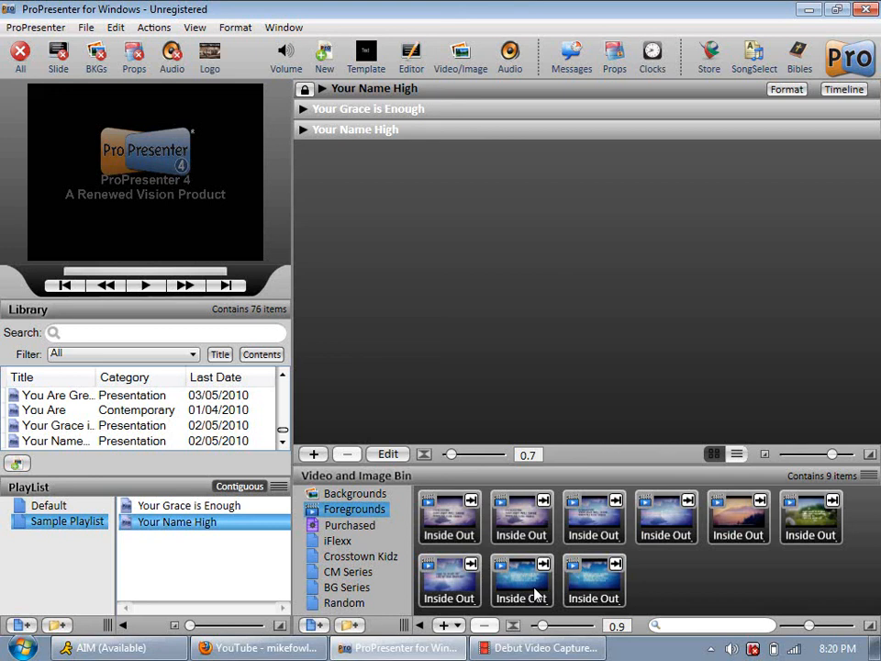
{"action": "left_click", "coordinate": [521, 581]}
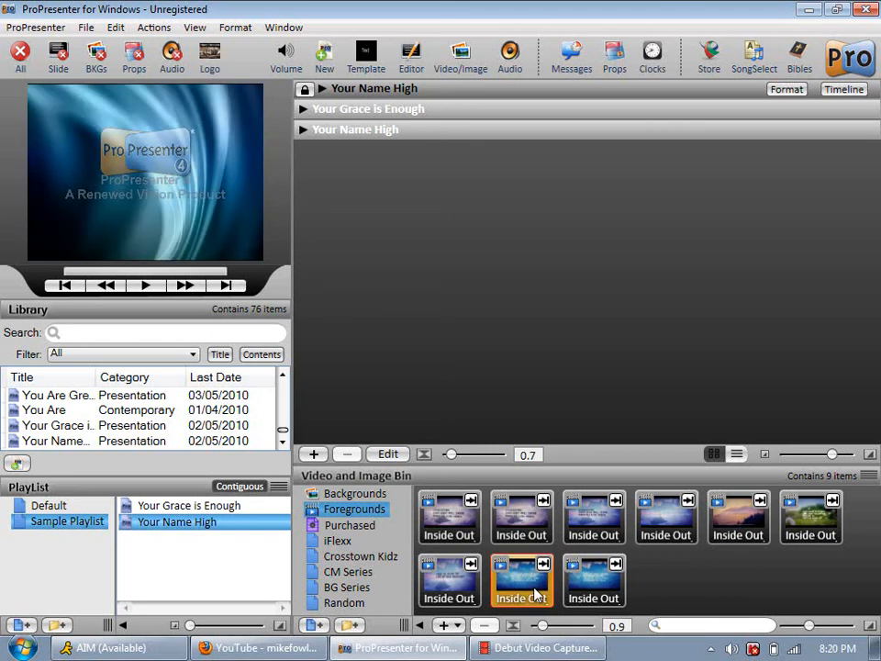
{"action": "left_click", "coordinate": [145, 287]}
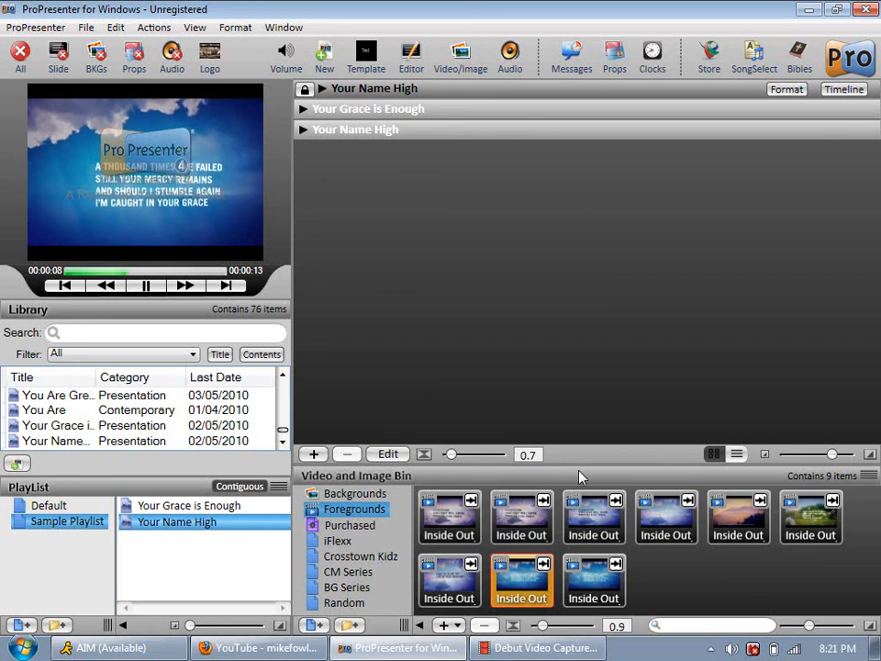
{"action": "mouse_move", "coordinate": [459, 423]}
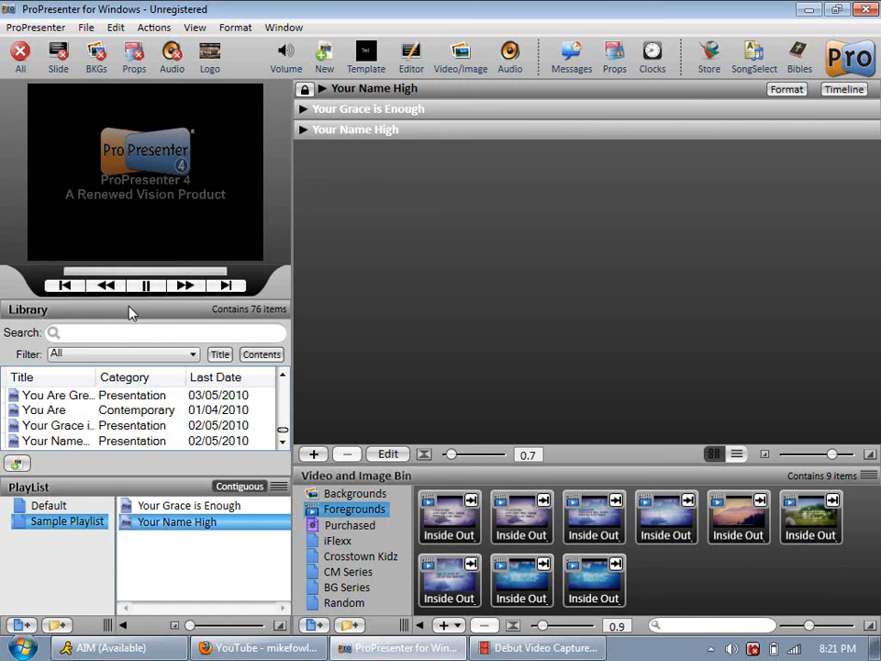
{"action": "mouse_move", "coordinate": [332, 389]}
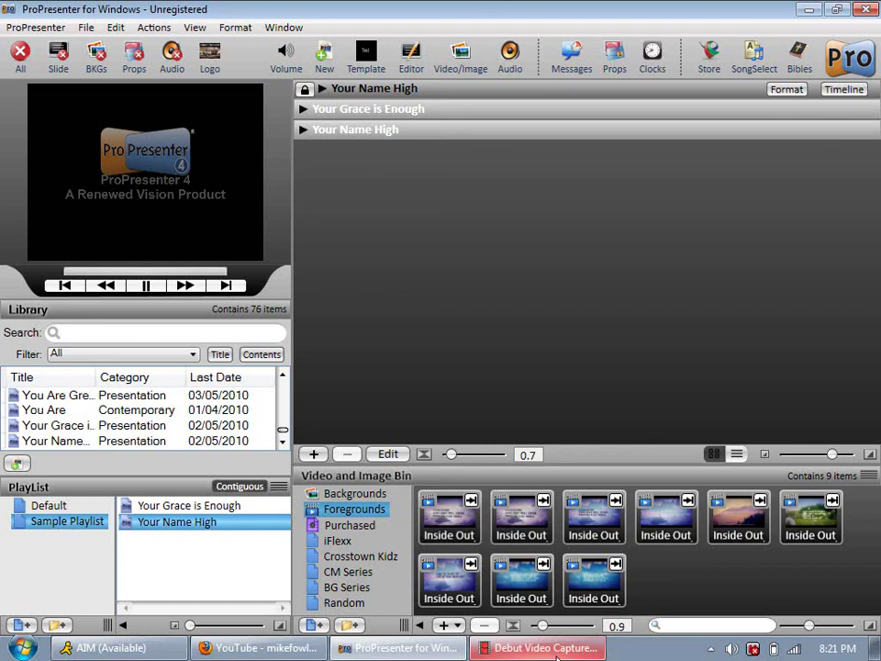
Switch to the Debut Video Capture window from the taskbar.
{"action": "left_click", "coordinate": [540, 648]}
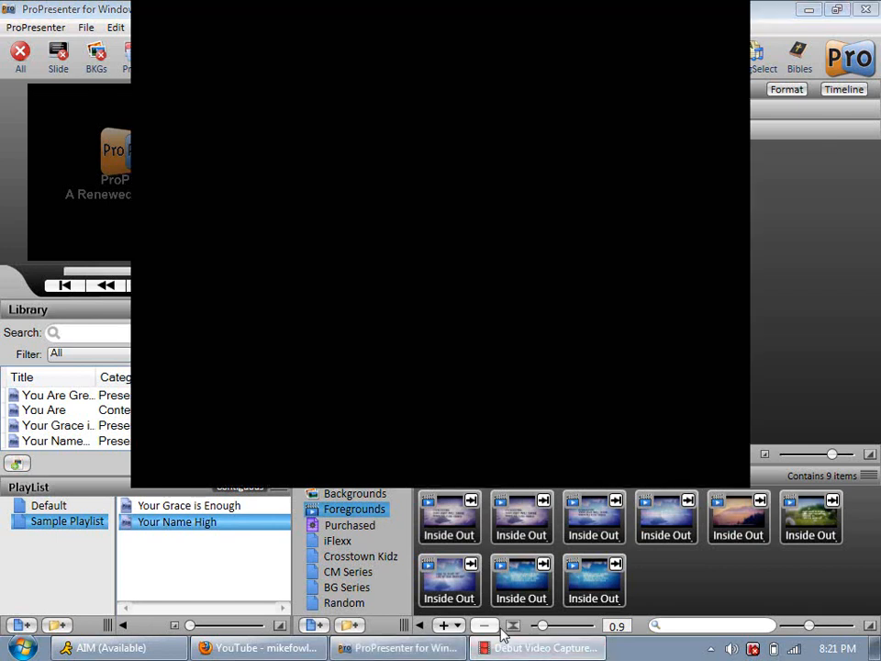